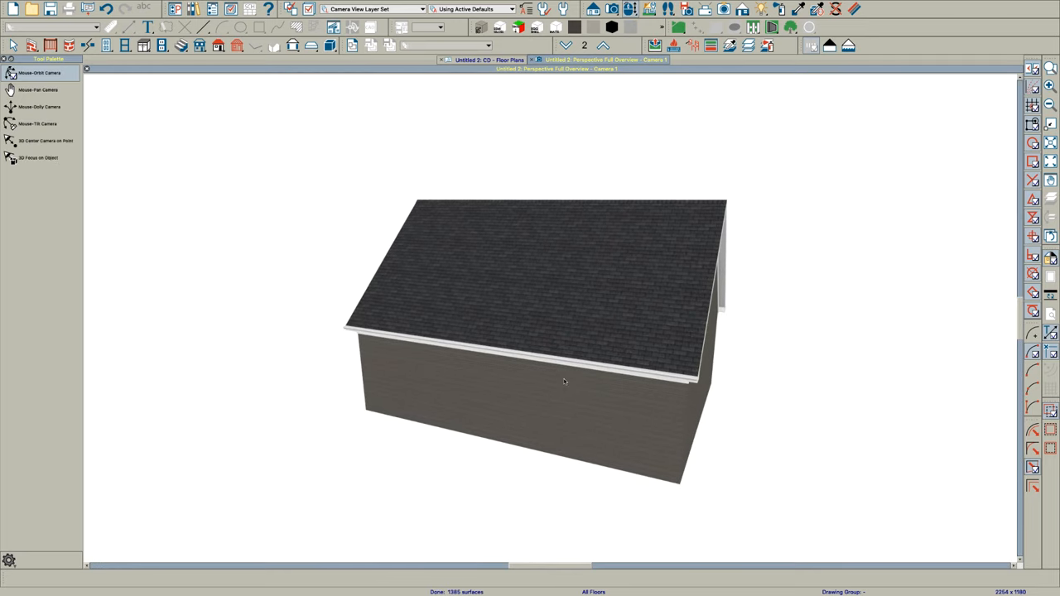
Return to the floor plan and dismiss the Wall Specification dialog unchanged.
left_click(484, 59)
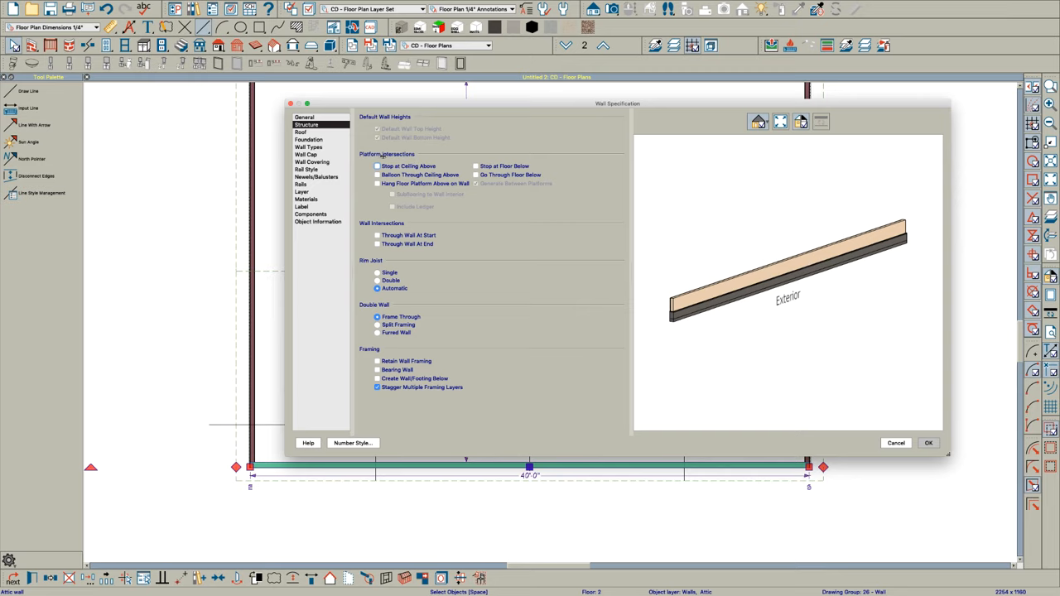
left_click(928, 444)
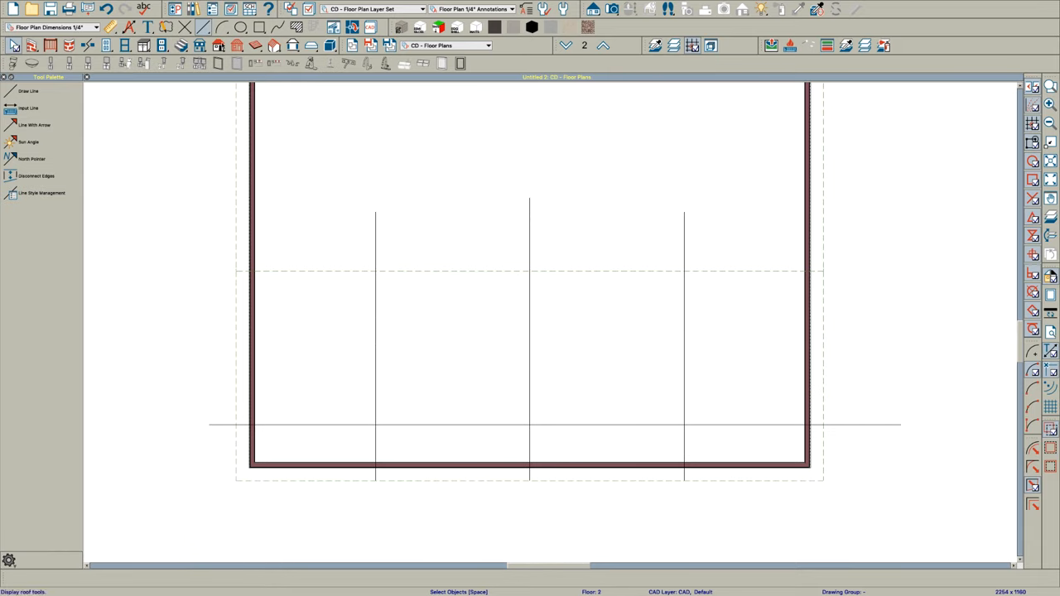
In Dormer Defaults, set eave and gable overhangs to 1 1/2".
left_click(202, 26)
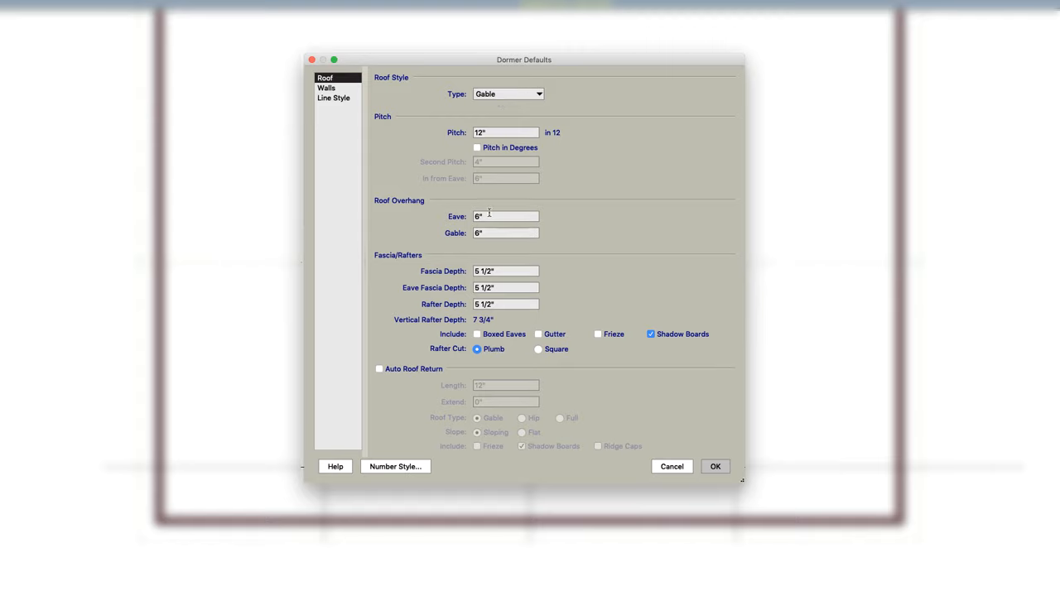
left_click(505, 215)
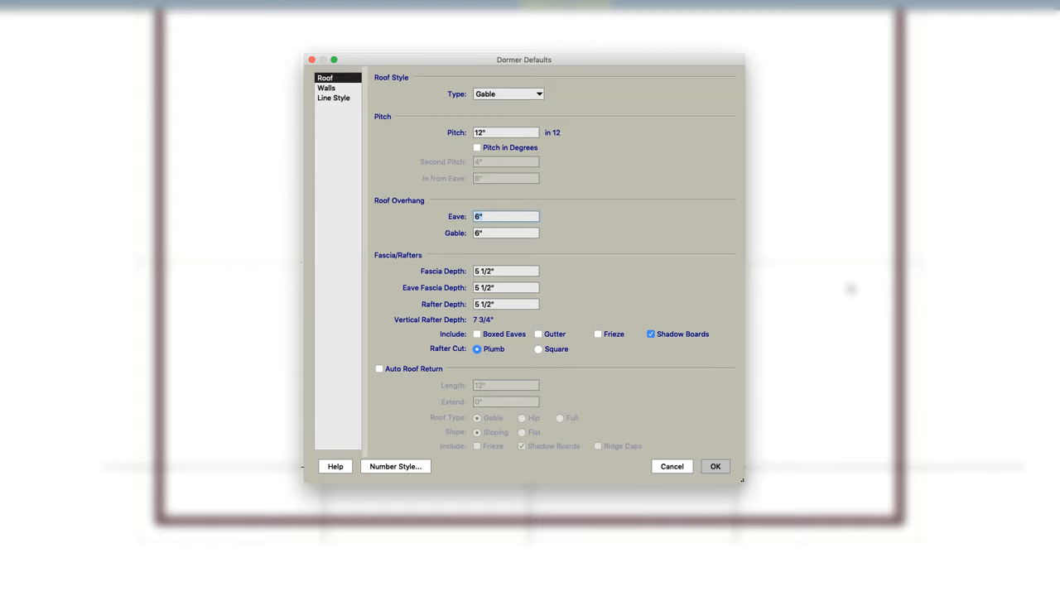
type("1 1/2")
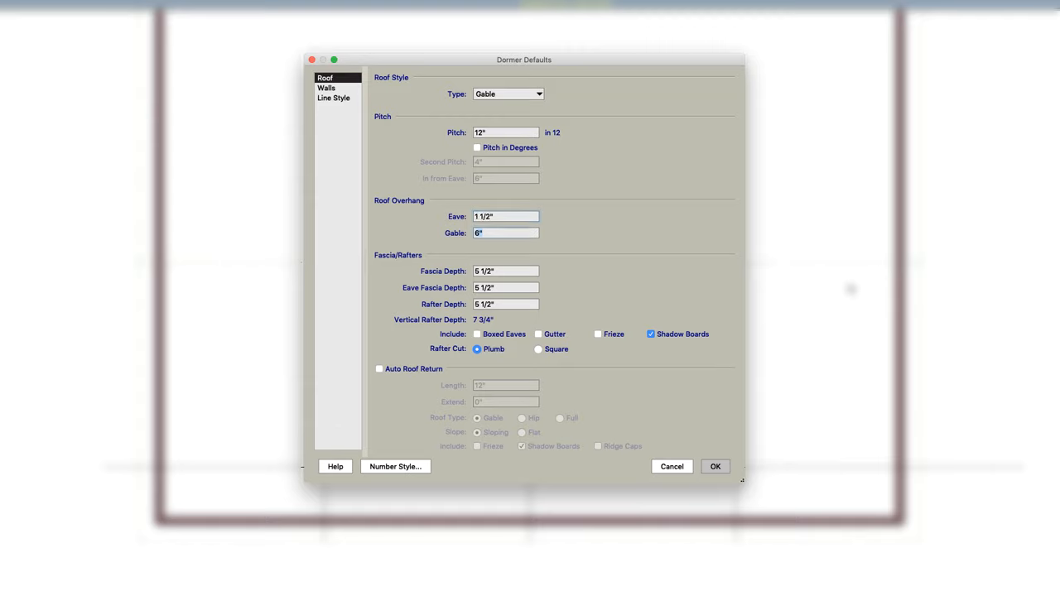
type("1.5")
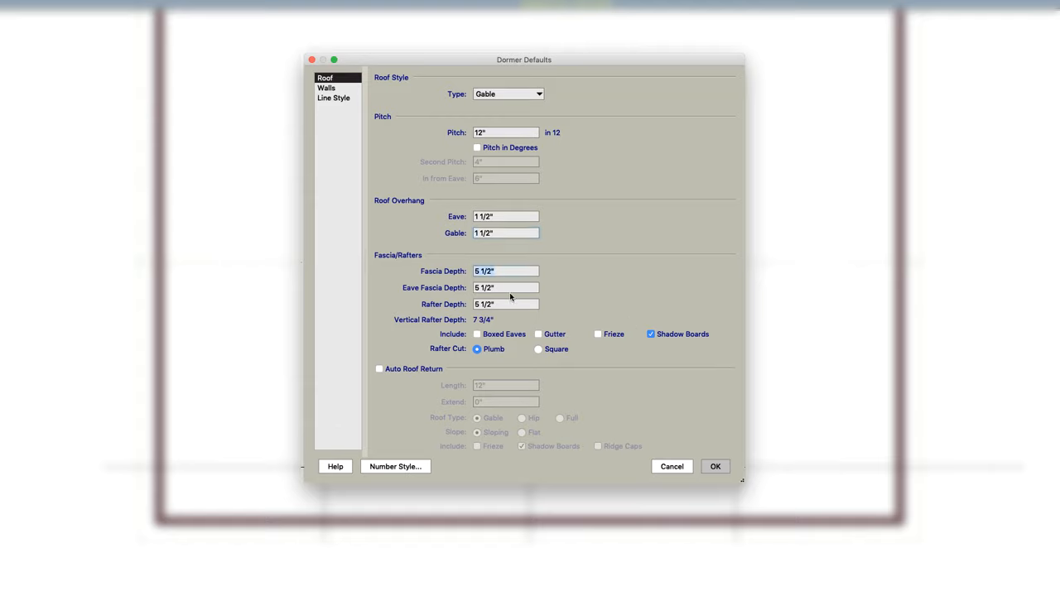
mouse_move(666, 305)
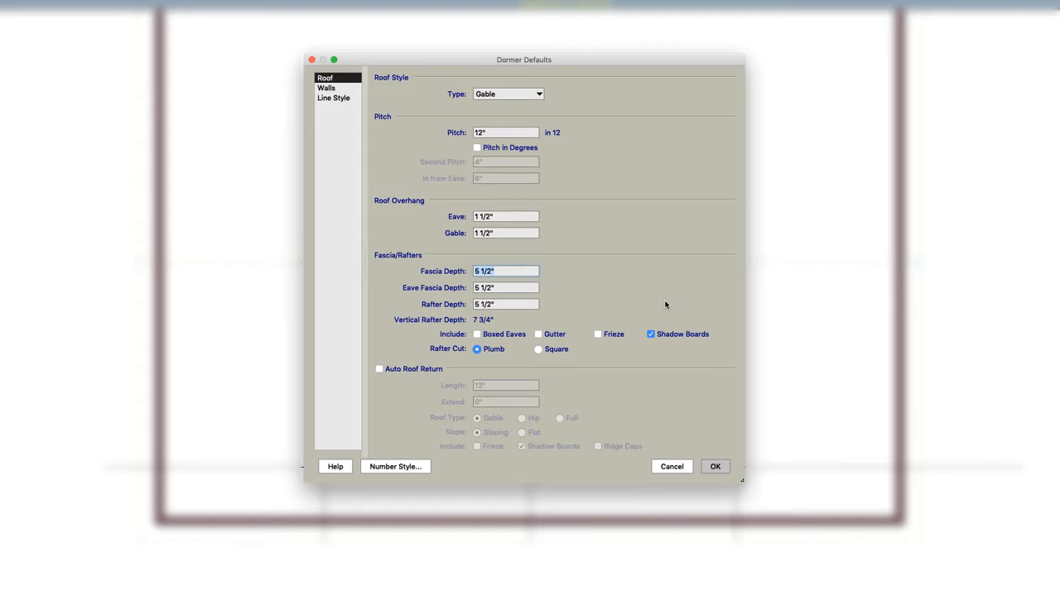
Set fascia and eave fascia depths to 1" and rafter depth to 3 1/2".
type("1")
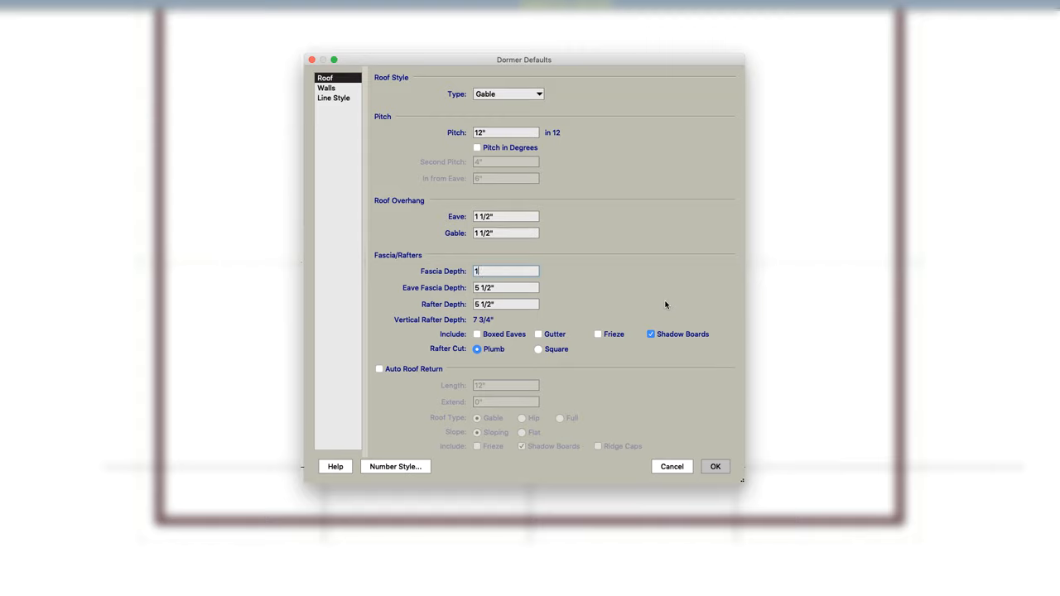
key("Backspace")
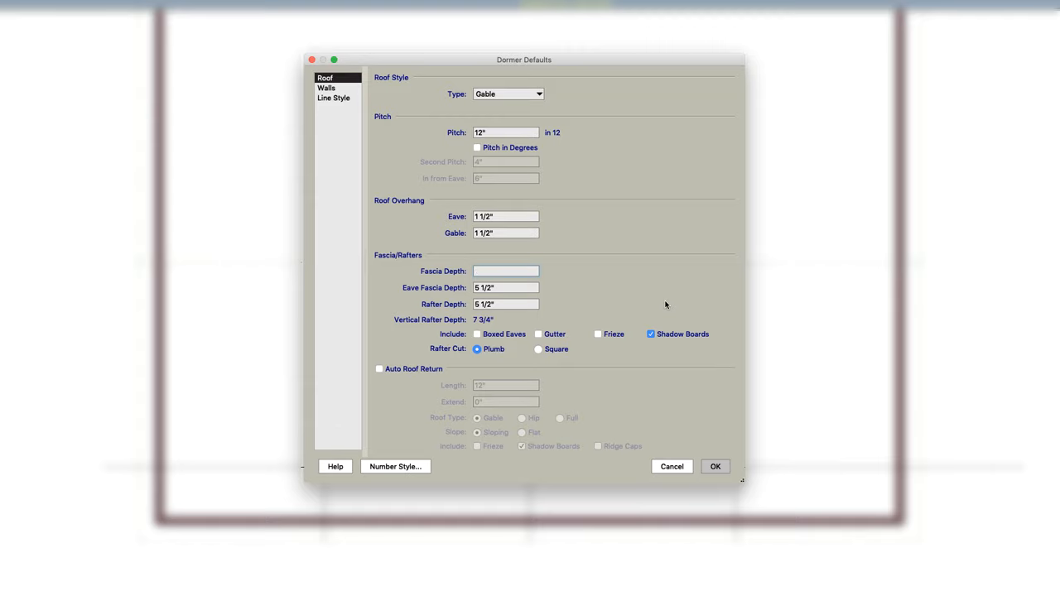
type("1\"")
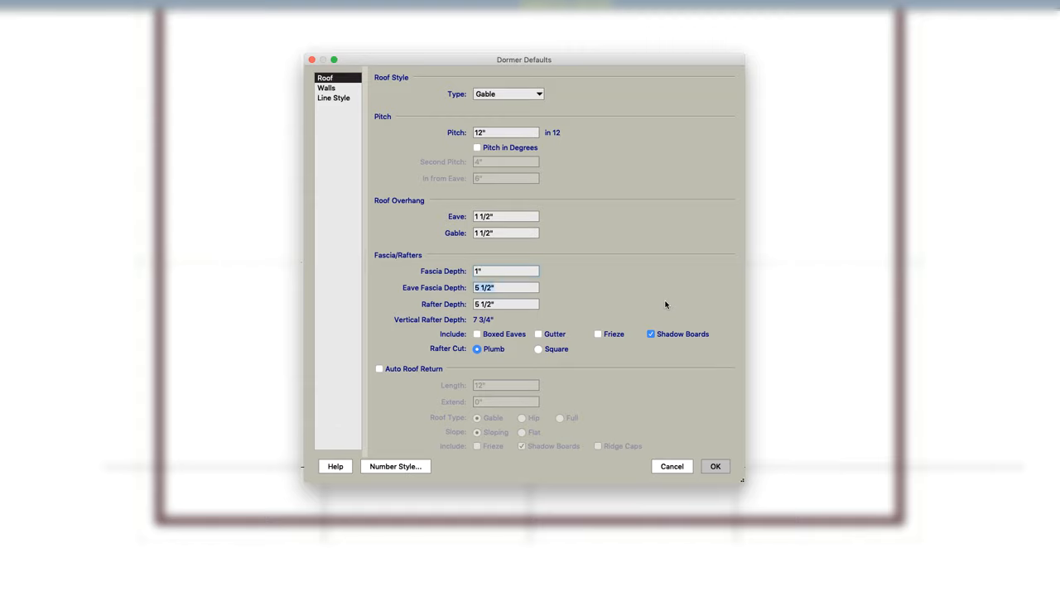
type("1\"")
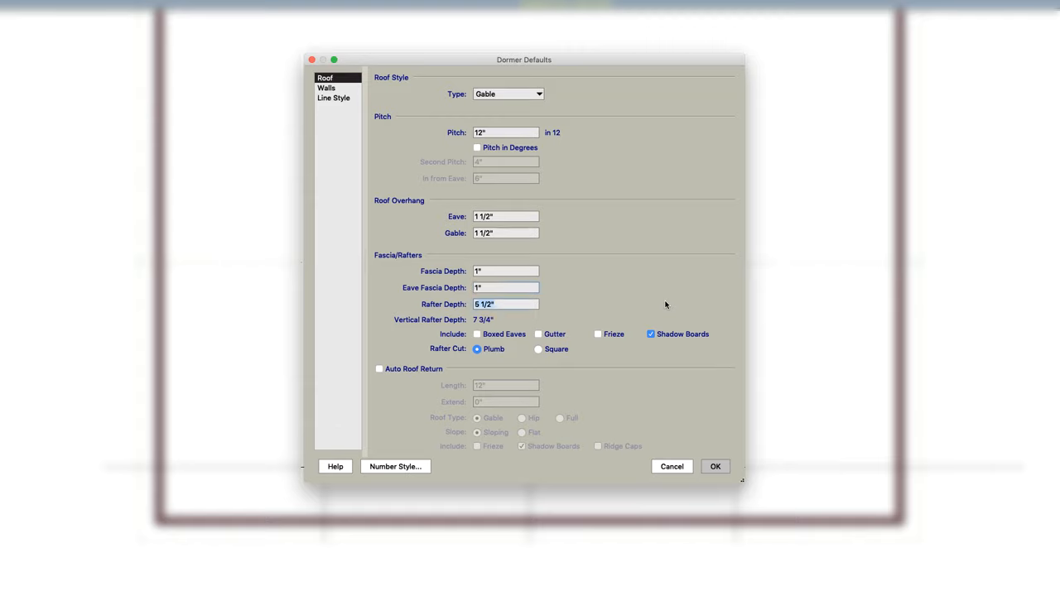
type("3.")
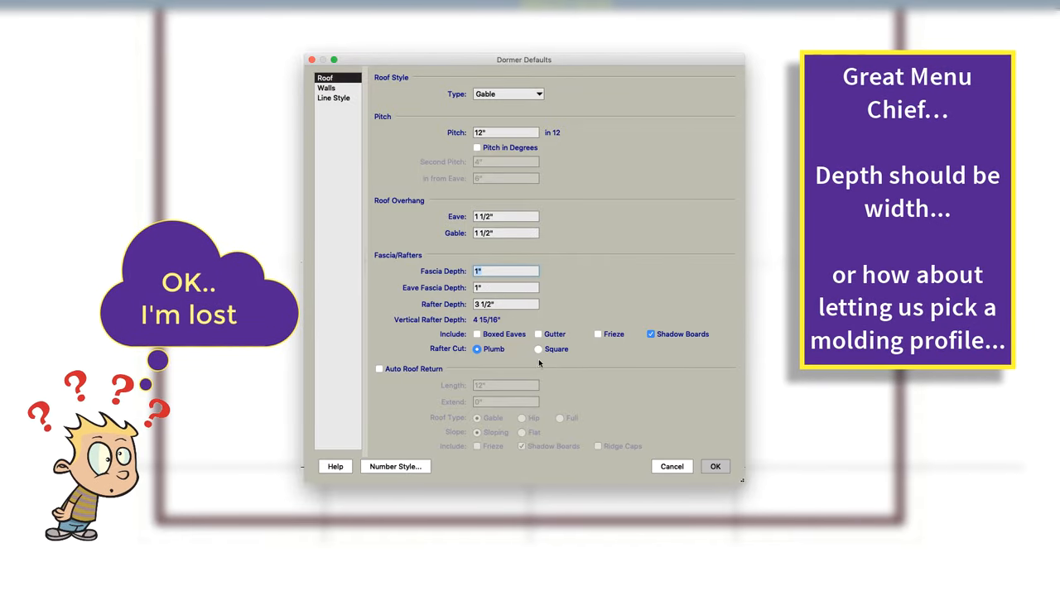
Turn off shadow boards, choose Siding-4 as the dormer wall type, and confirm the defaults.
left_click(651, 335)
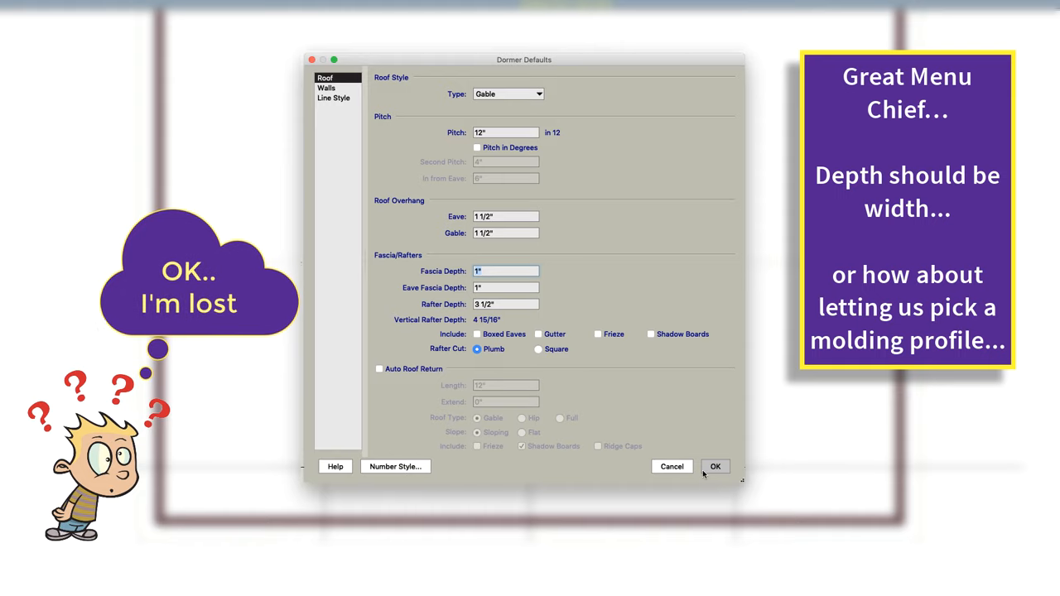
left_click(326, 87)
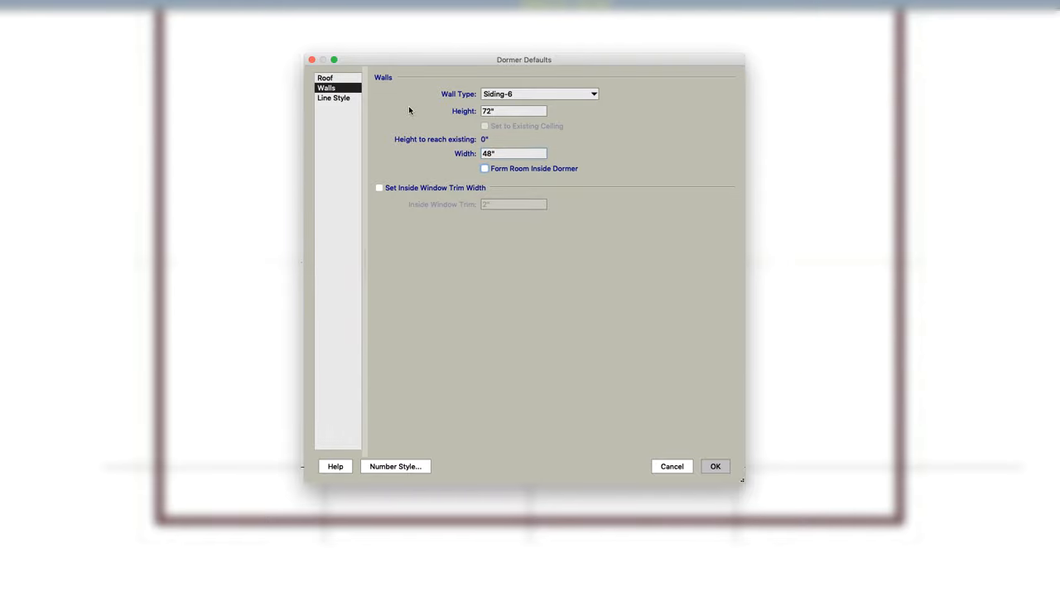
left_click(593, 93)
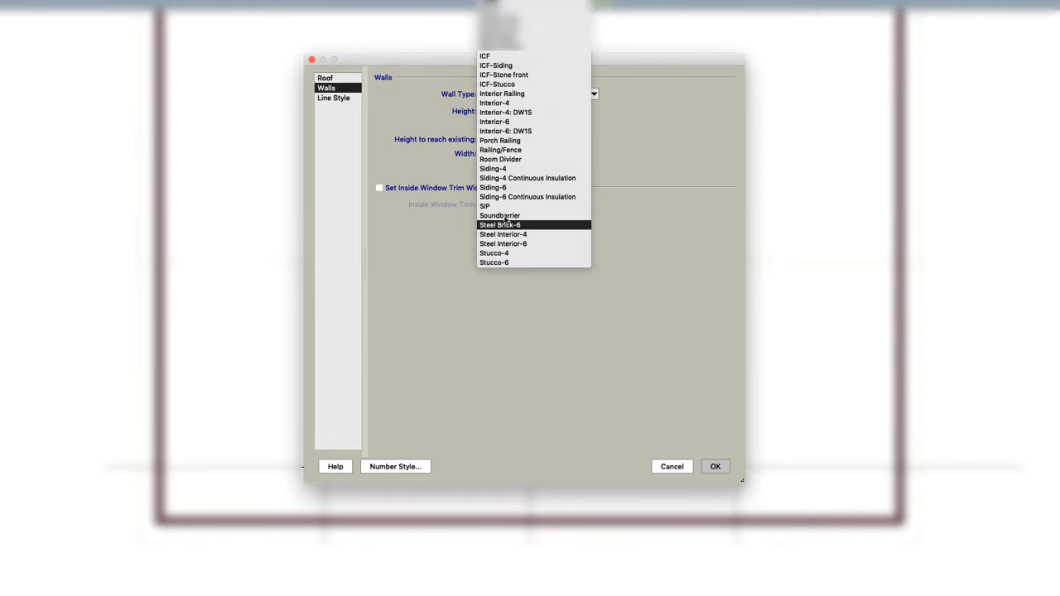
left_click(494, 169)
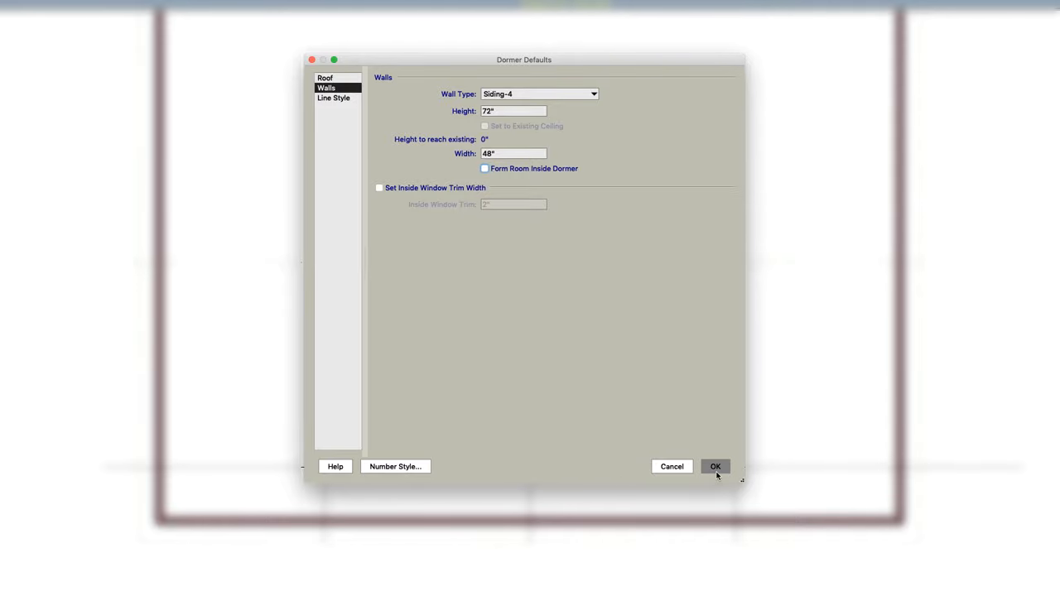
left_click(715, 468)
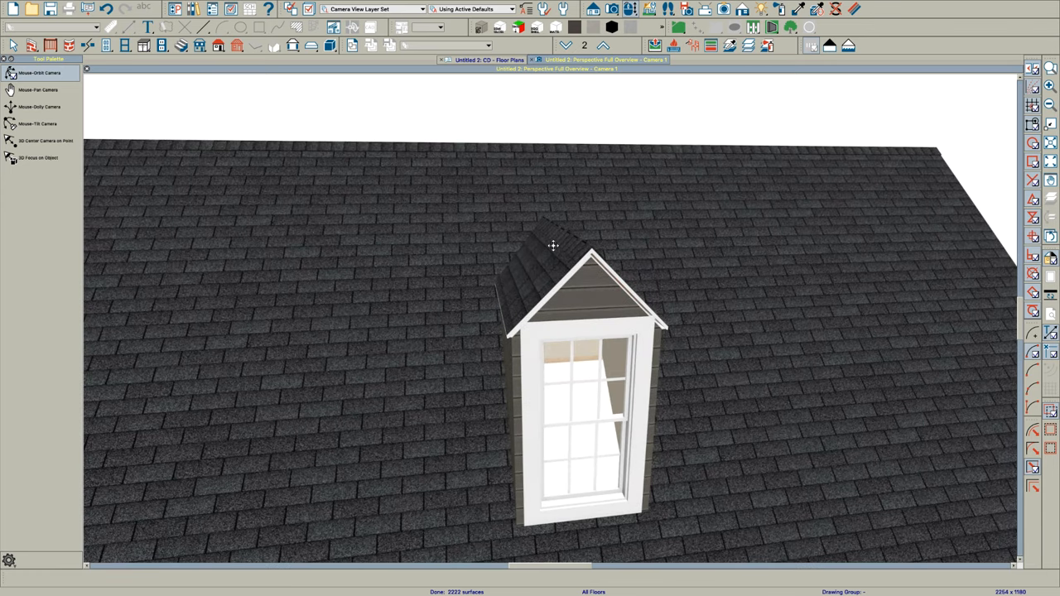
Give the placed dormer 5" fascia and eave fascia depths, then orbit to face it.
left_click(563, 373)
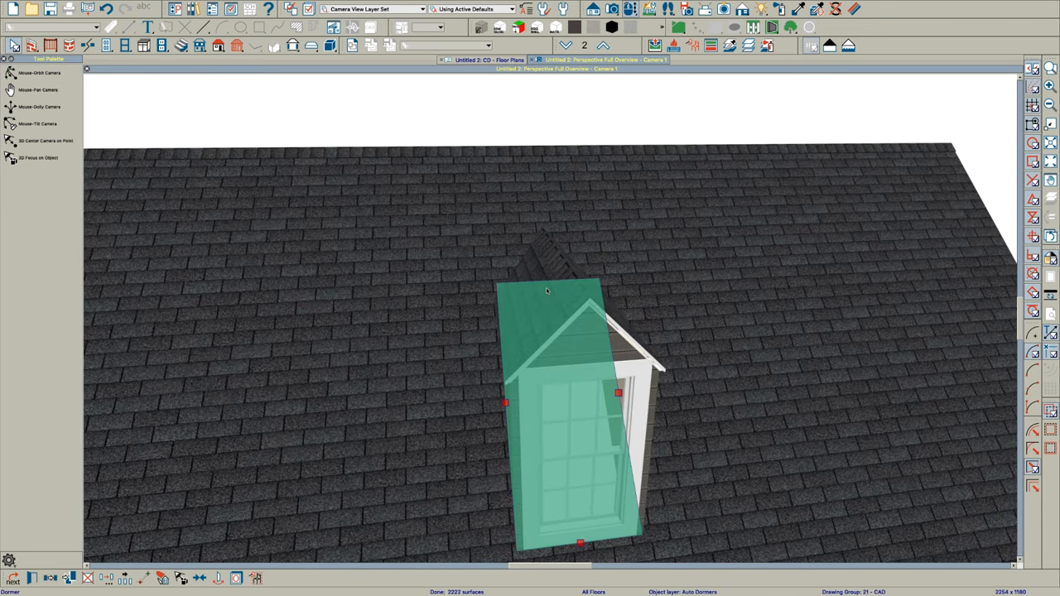
double_click(563, 373)
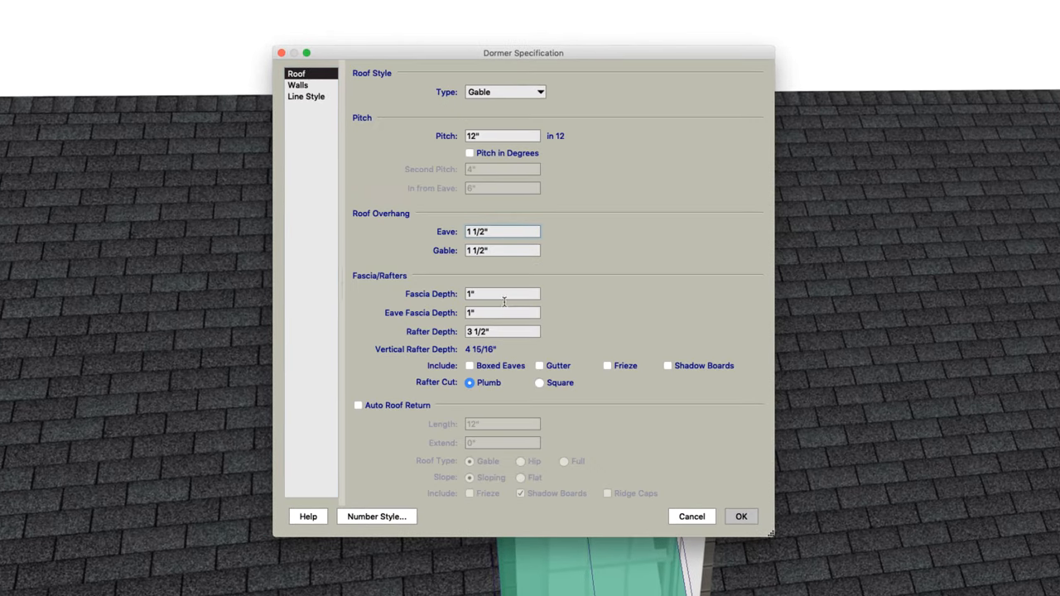
type("4")
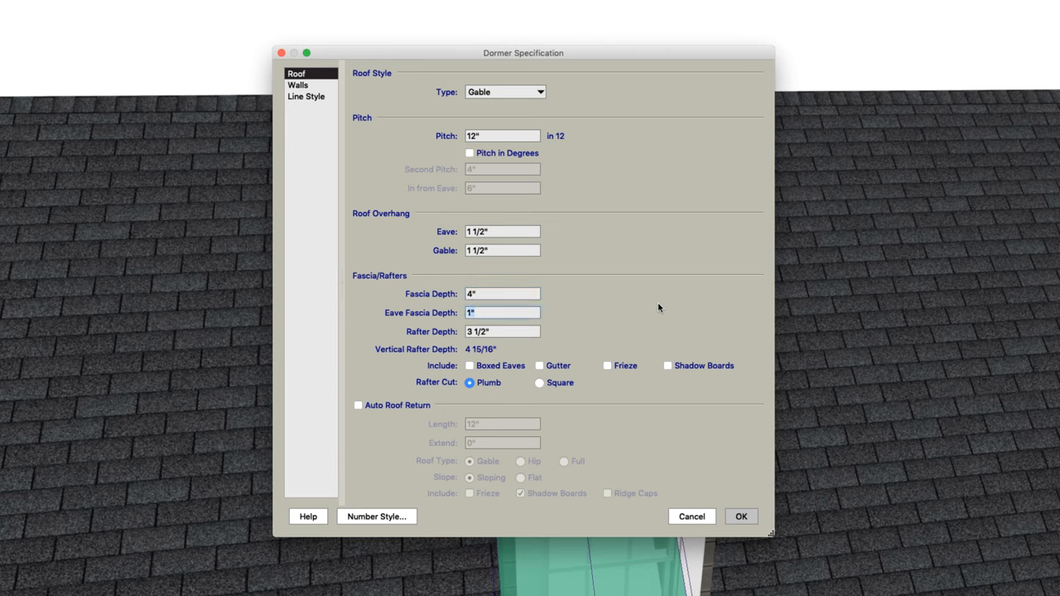
type("5")
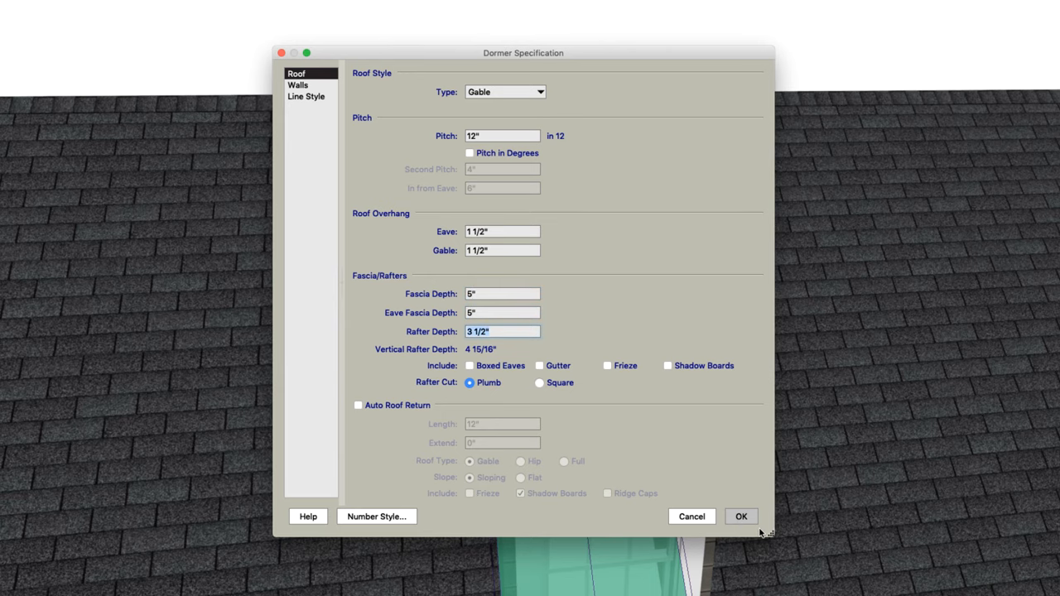
left_click(740, 516)
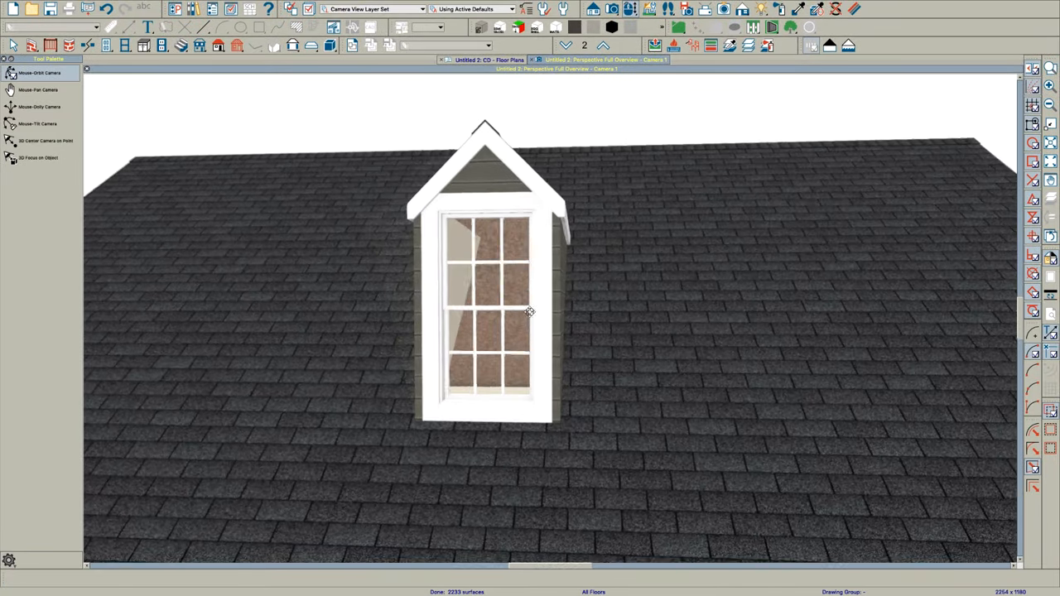
left_click_drag(530, 311, 570, 325)
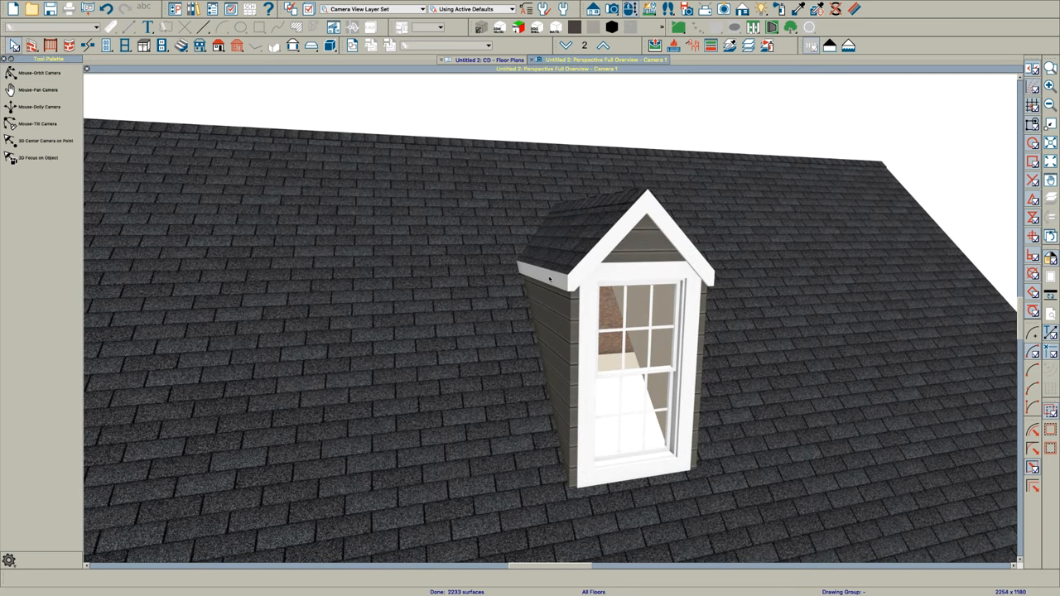
mouse_move(603, 248)
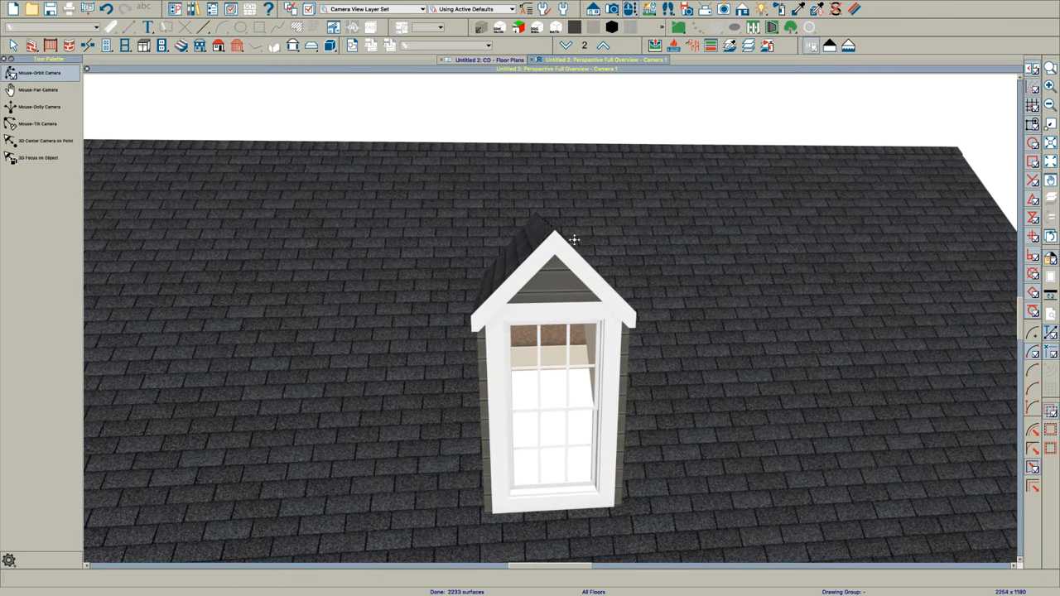
Reduce the dormer fascia depth to 2" and select its roof plane.
left_click(550, 389)
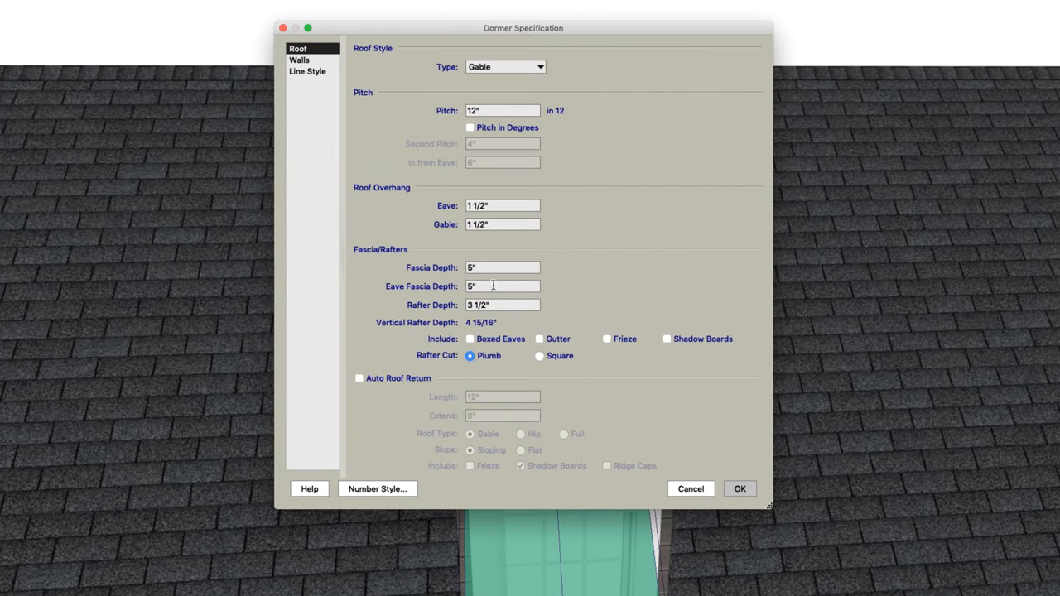
type("2")
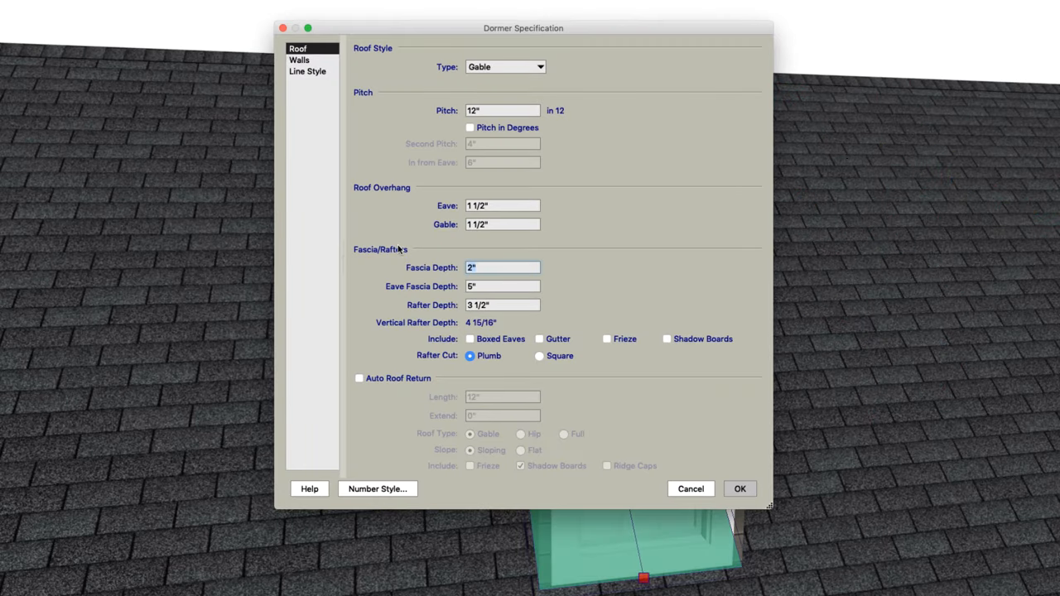
left_click(739, 489)
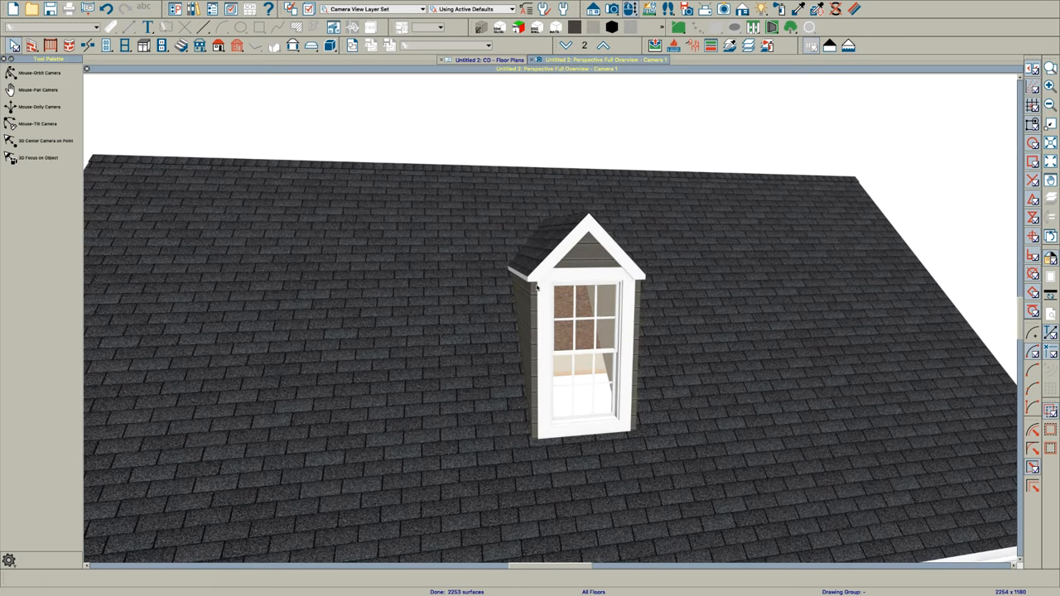
left_click(579, 339)
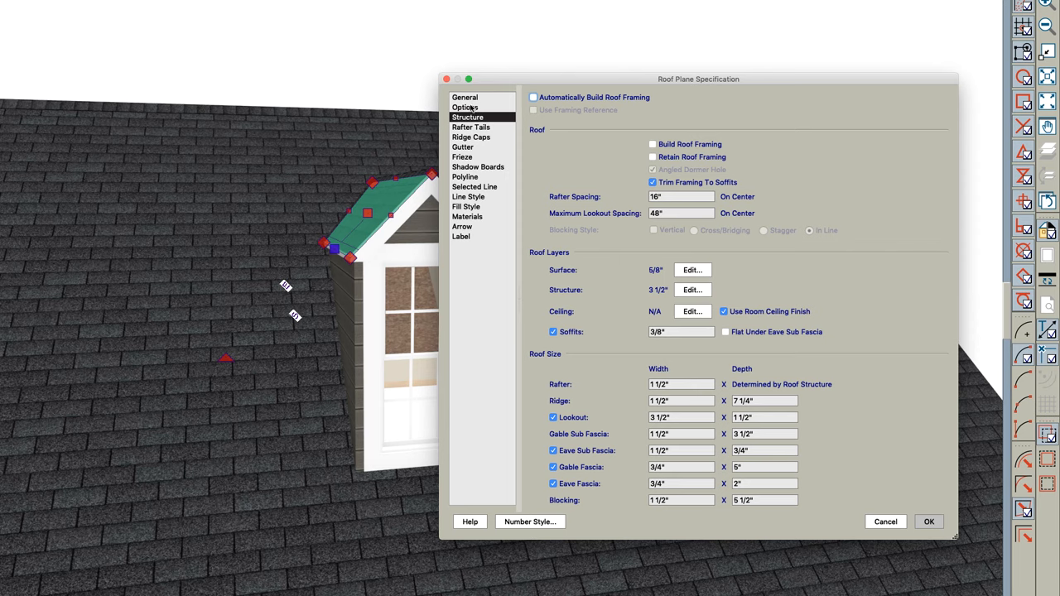
Lock the baseline height and make the roof plane curved, 89° at eave to 1° at ridge.
left_click(463, 96)
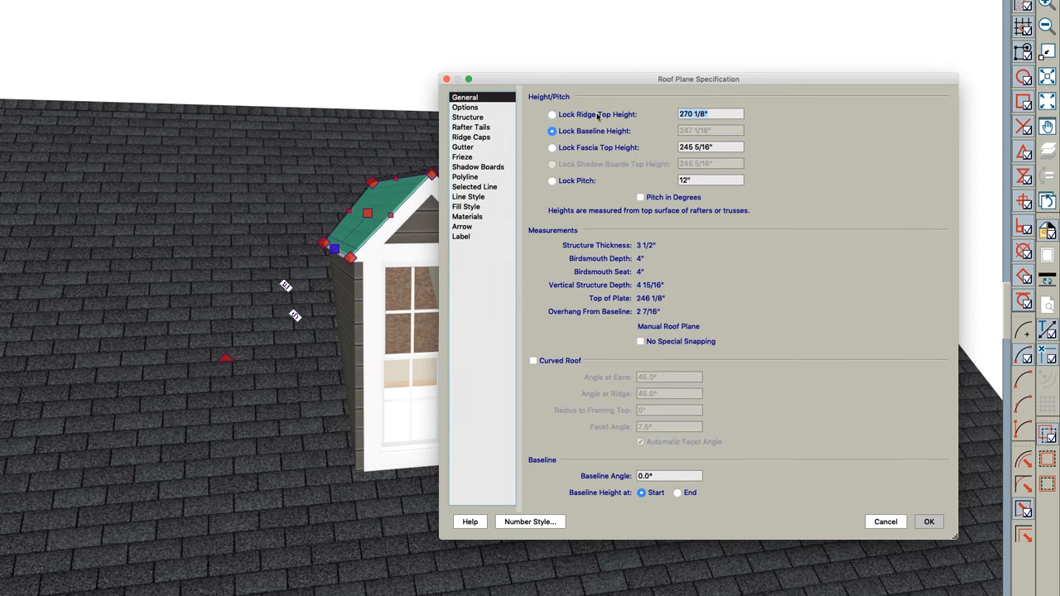
left_click(553, 114)
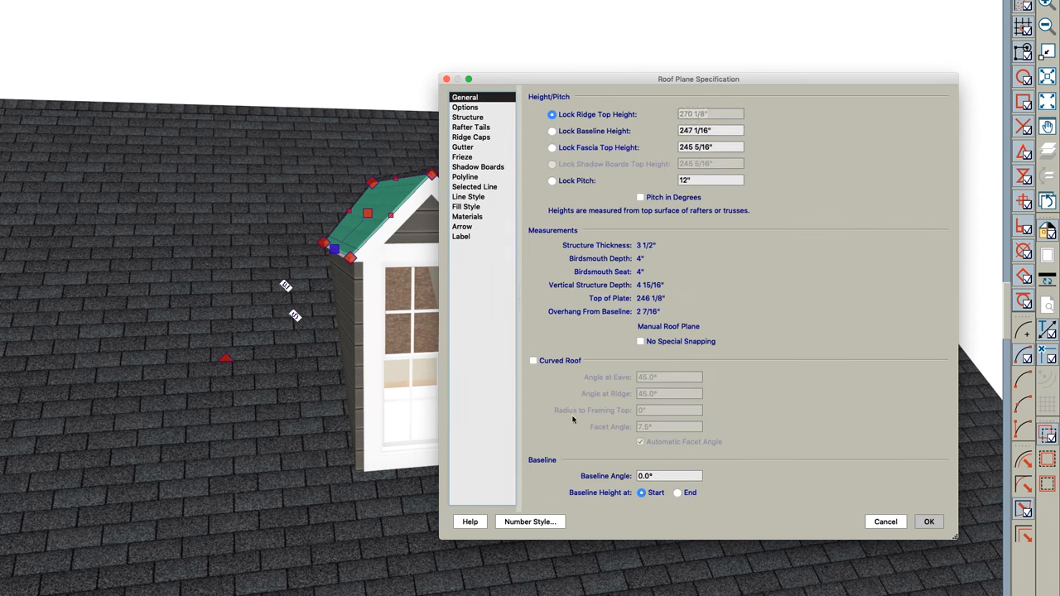
left_click(534, 361)
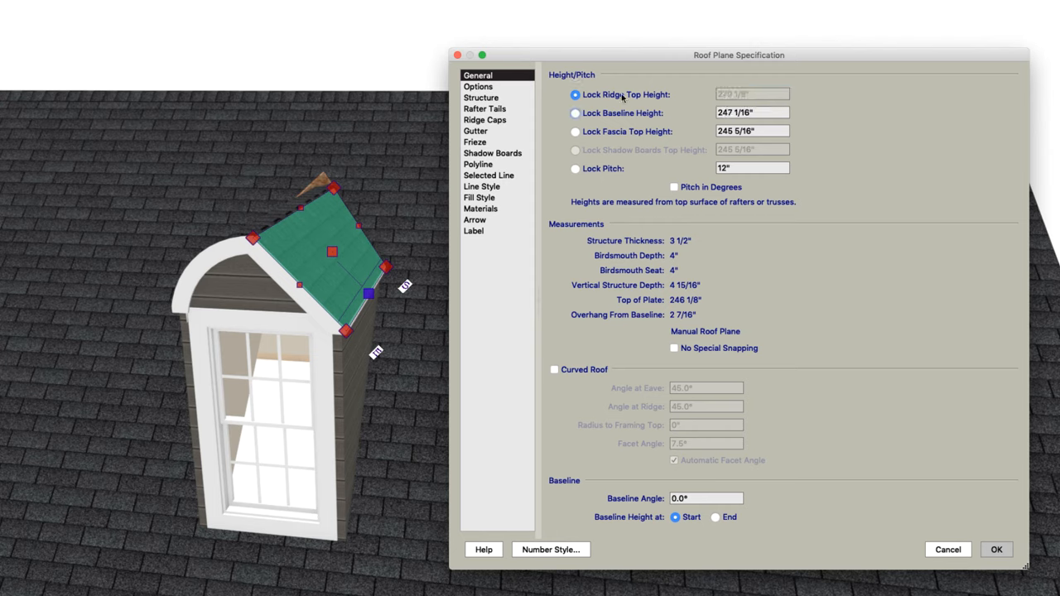
left_click(553, 369)
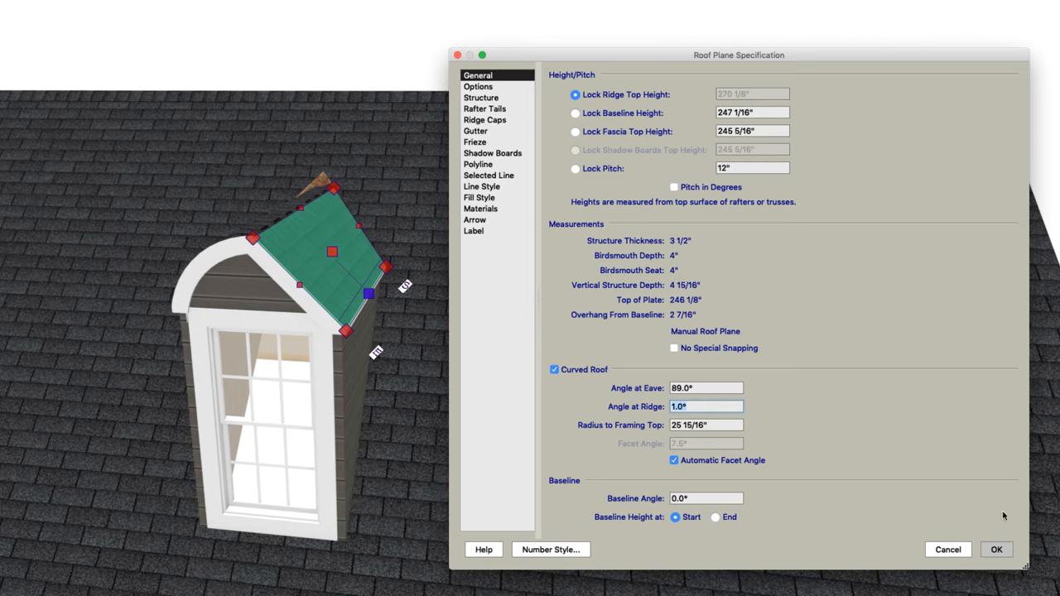
left_click(998, 550)
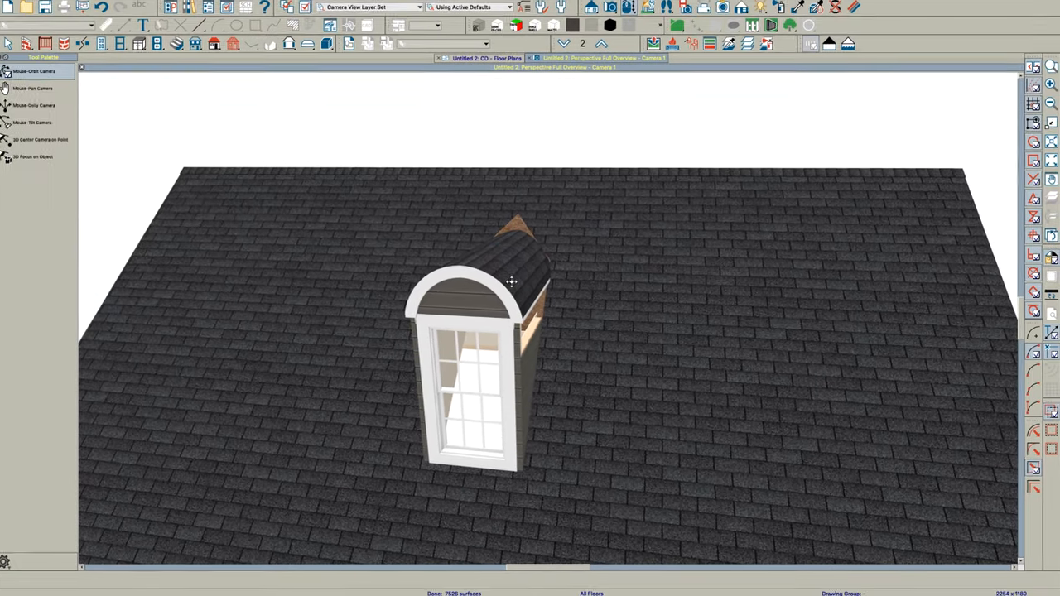
left_click_drag(512, 281, 632, 302)
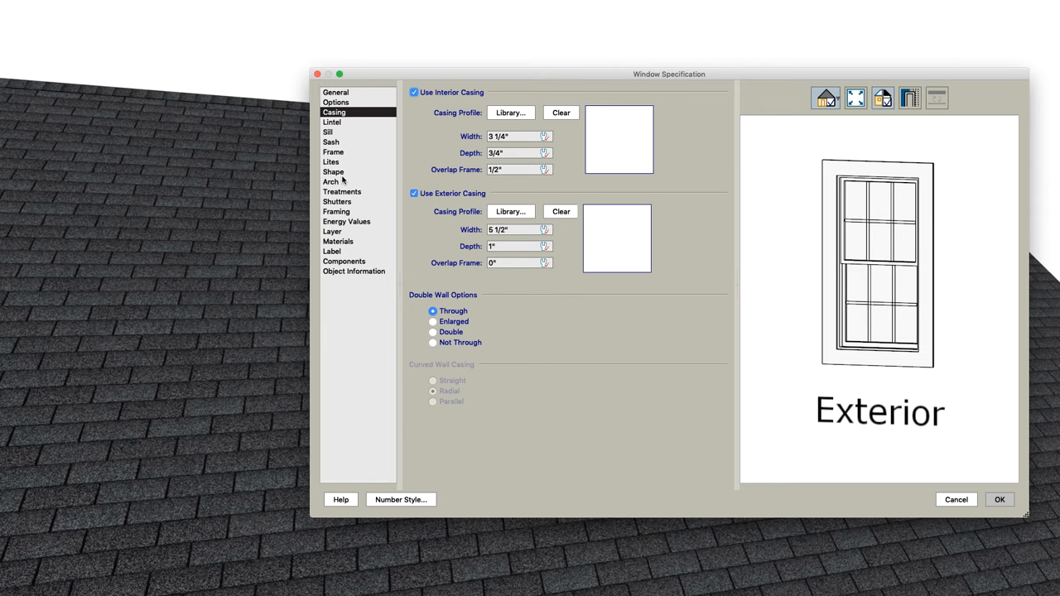
Set the window to a Round Top arch with 7 1/4" exterior casing width.
left_click(331, 181)
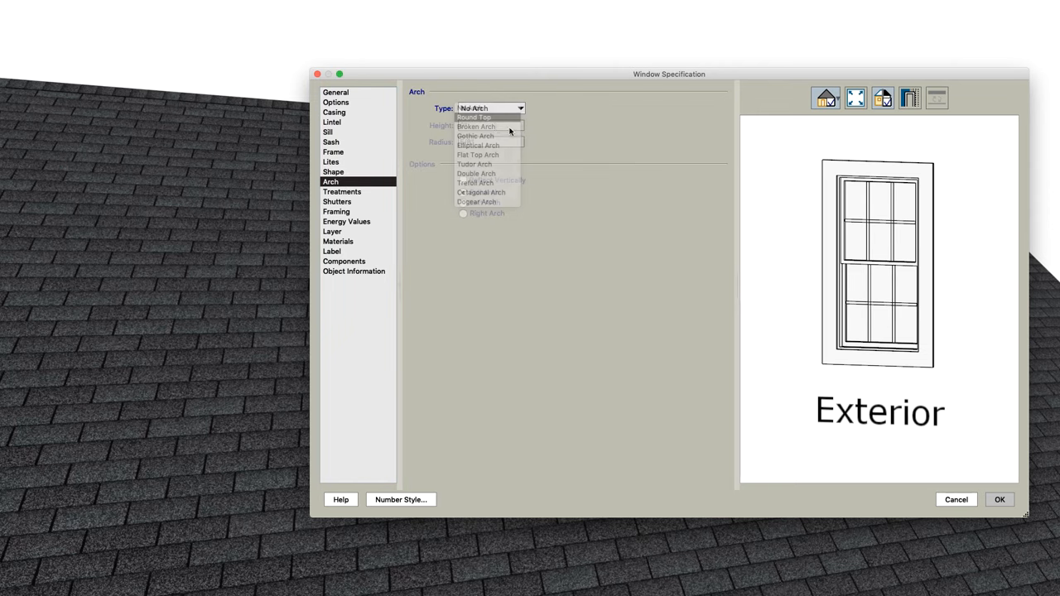
left_click(474, 116)
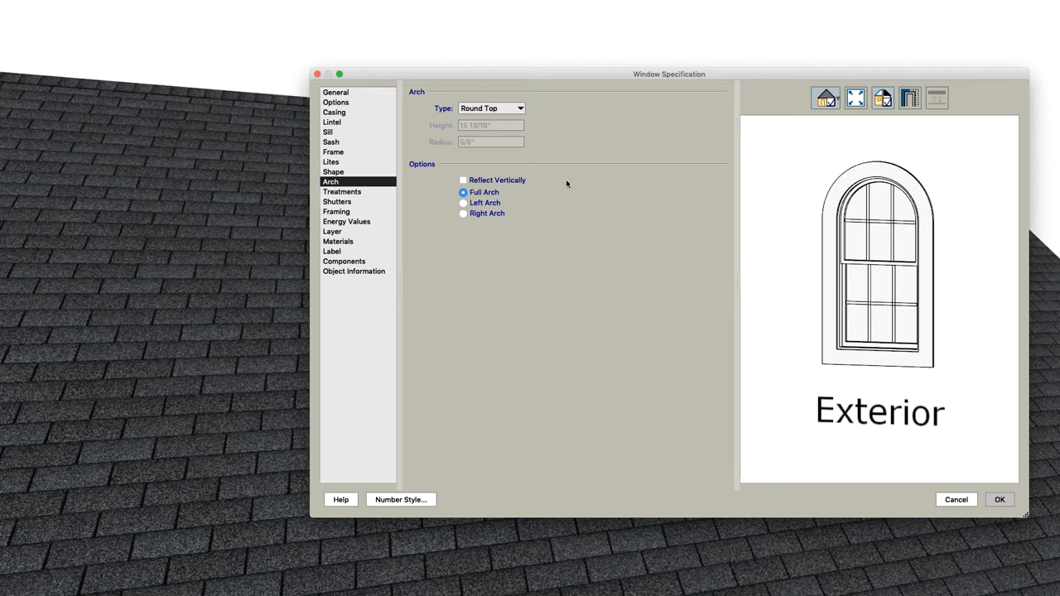
left_click(335, 113)
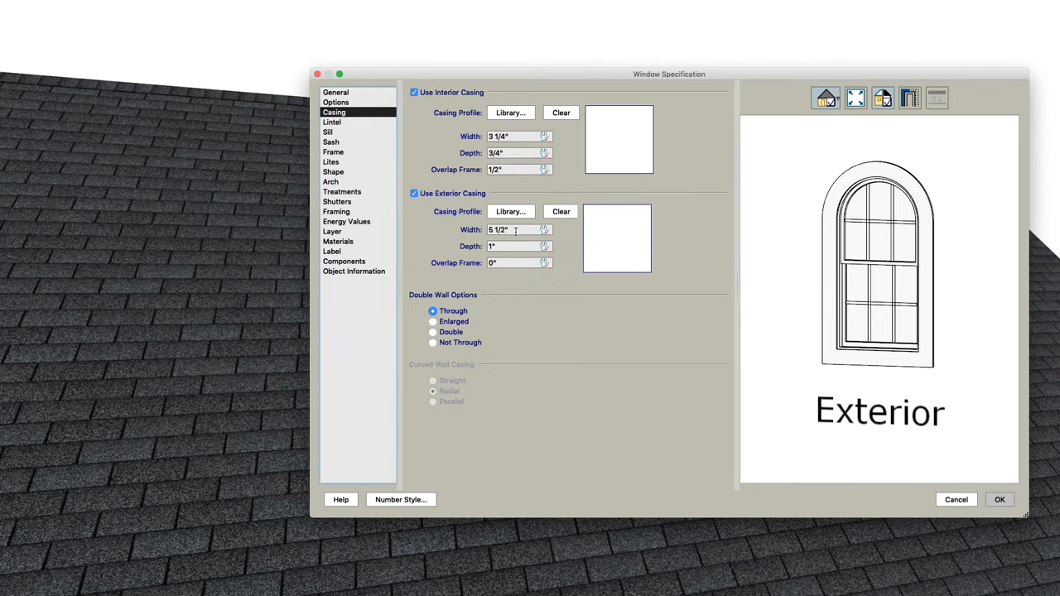
type("7 1/4\"")
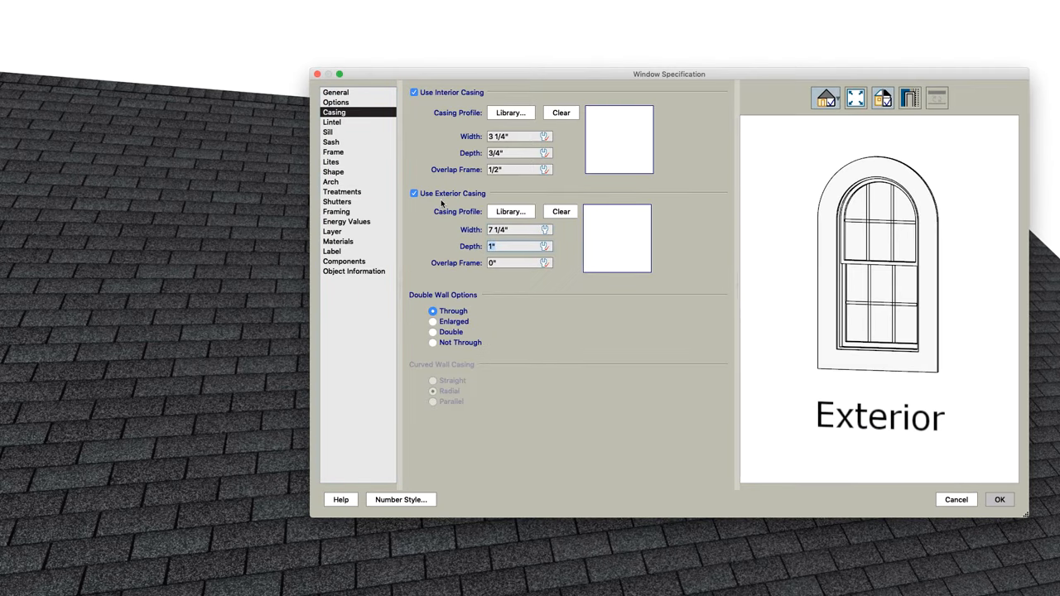
left_click(1000, 501)
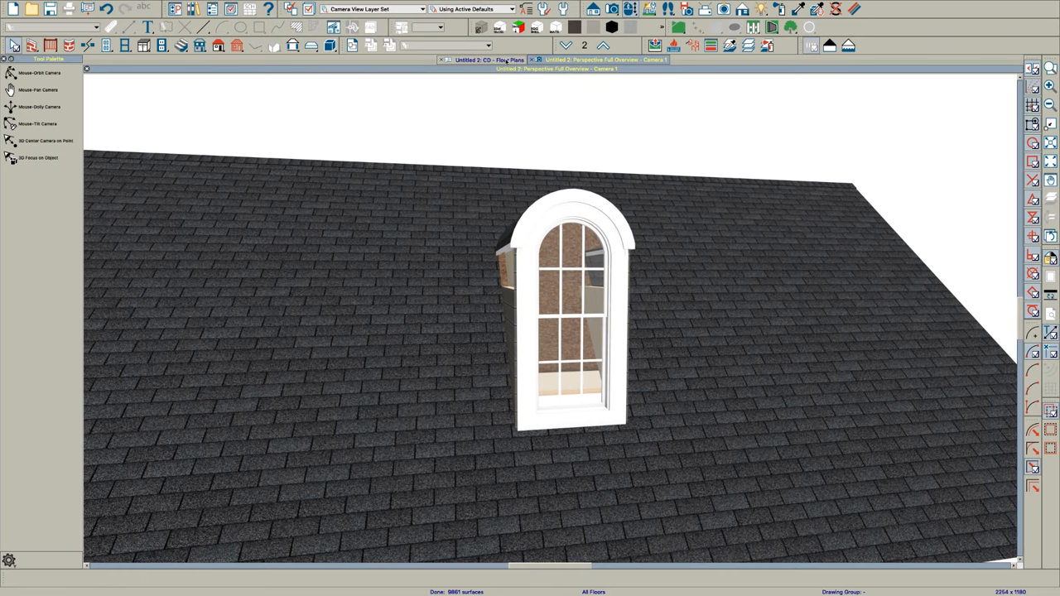
Create a cross-section through the dormer and trace a polyline along its left wall.
left_click(487, 60)
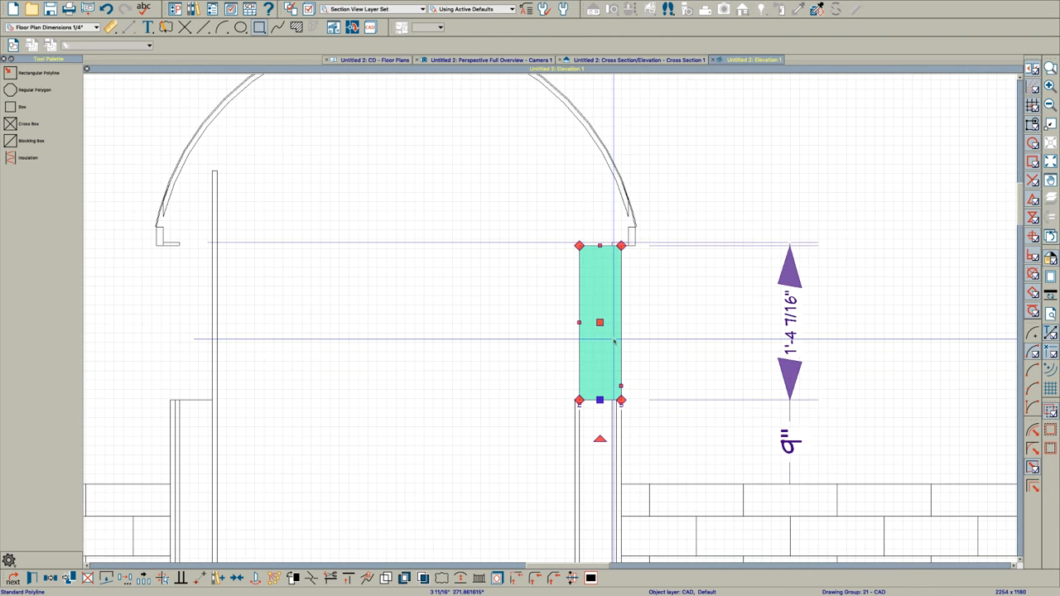
mouse_move(611, 341)
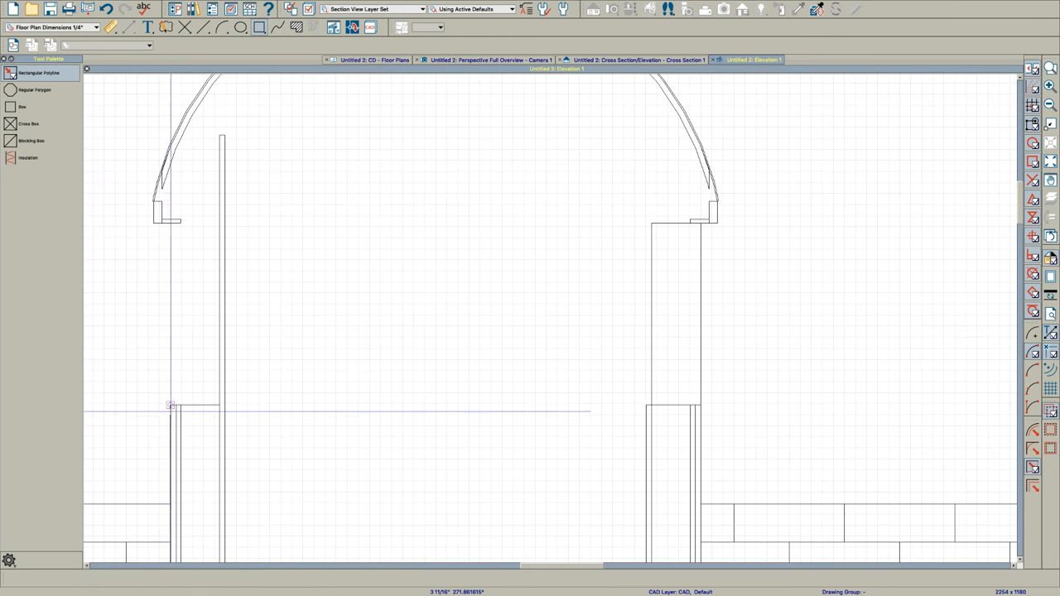
left_click_drag(172, 406, 219, 389)
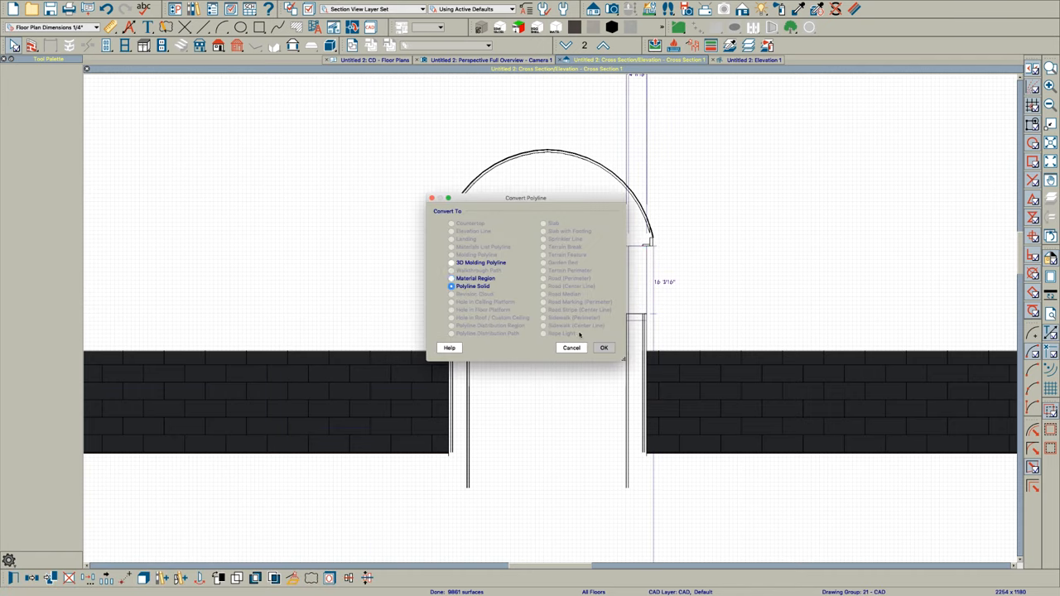
Convert the outline to a polyline solid 100" thick.
left_click(603, 348)
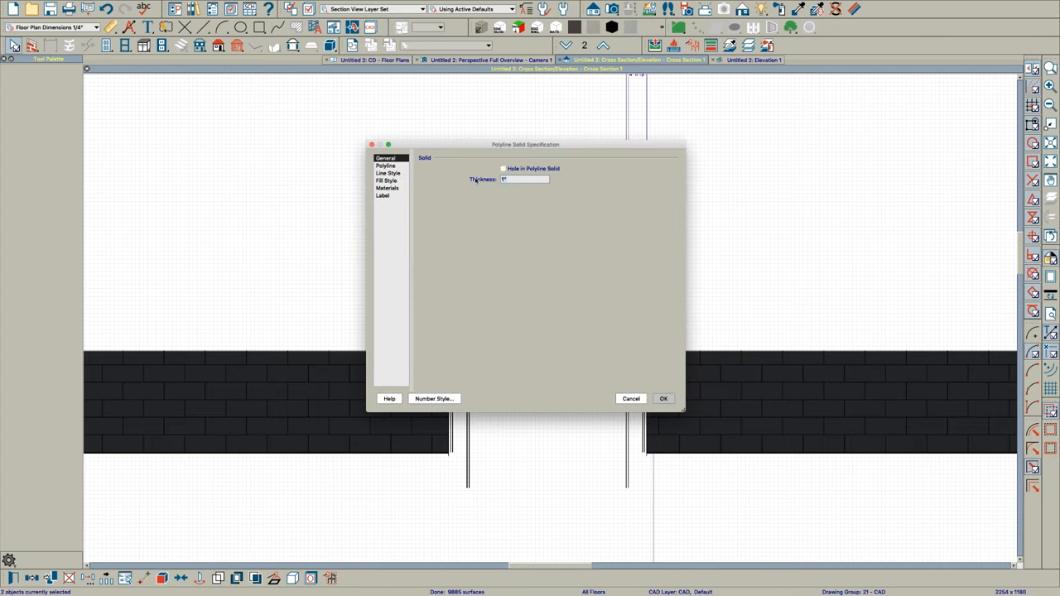
type("100")
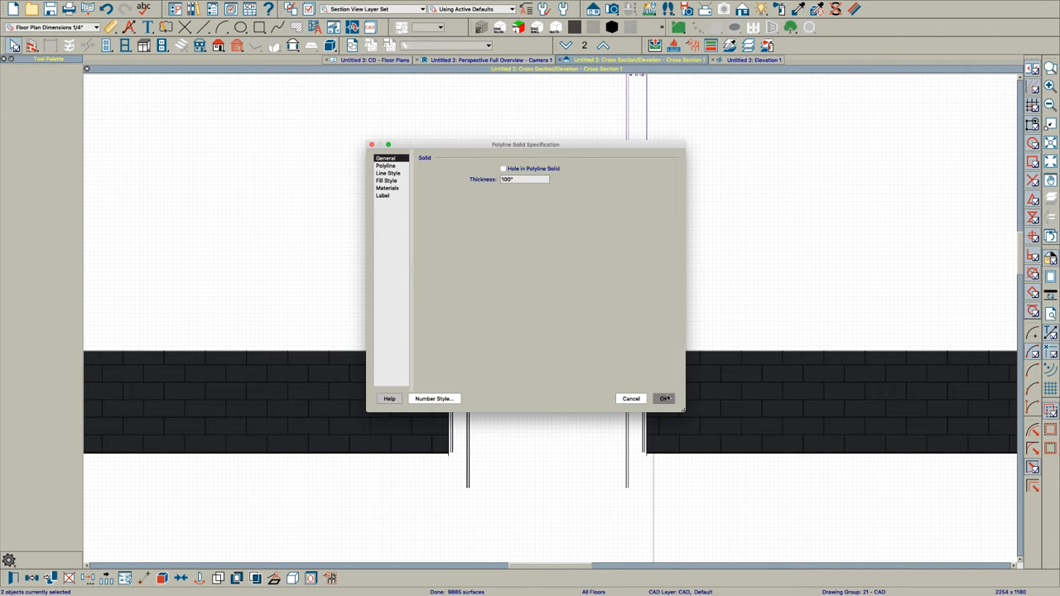
left_click(666, 398)
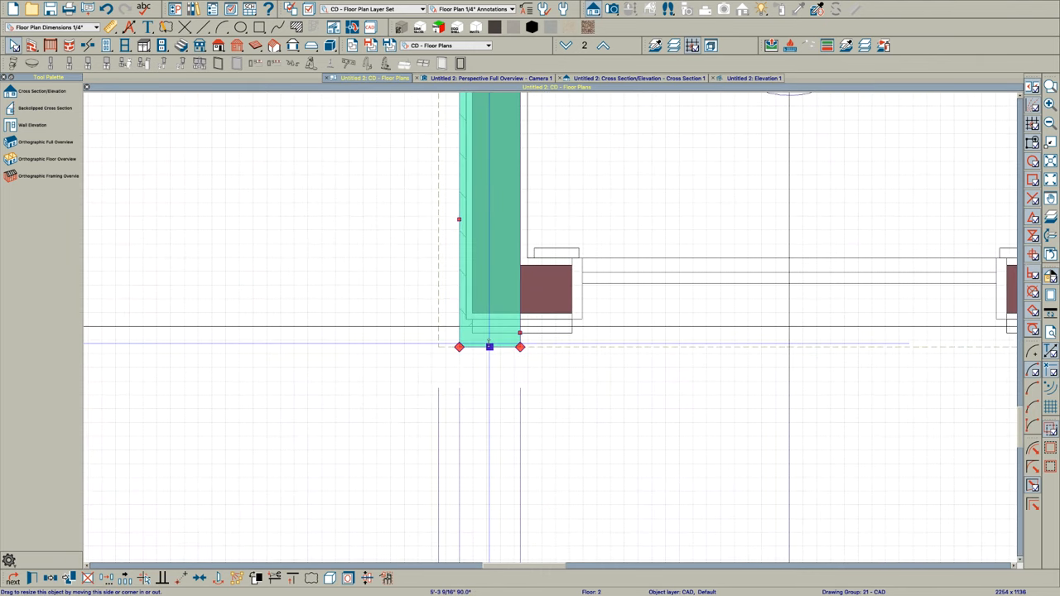
Stretch the wall solid to the dormer wall's end and return to the 3D view.
left_click_drag(489, 346, 495, 290)
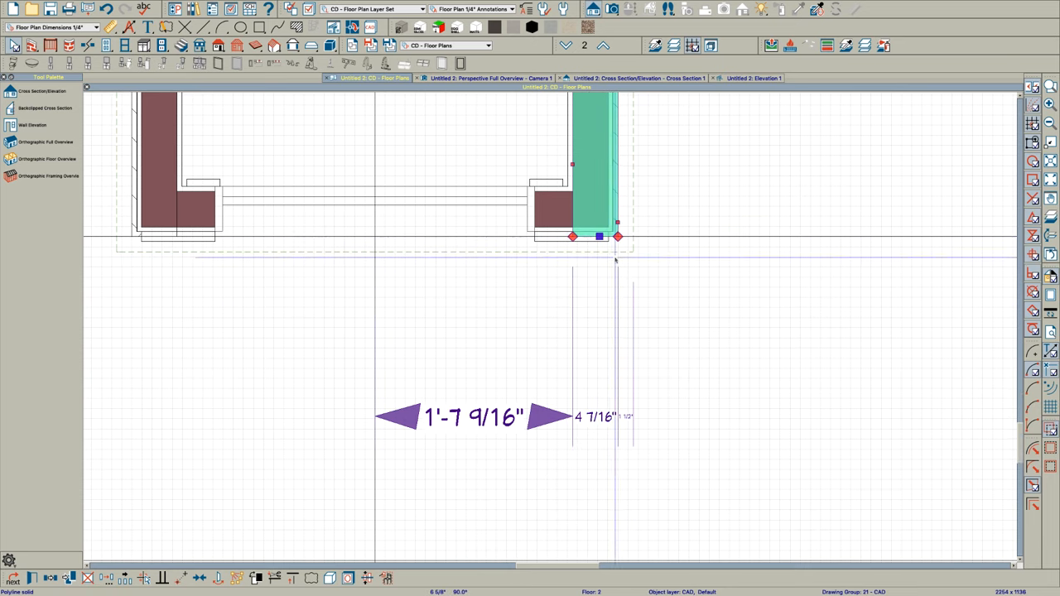
left_click(489, 78)
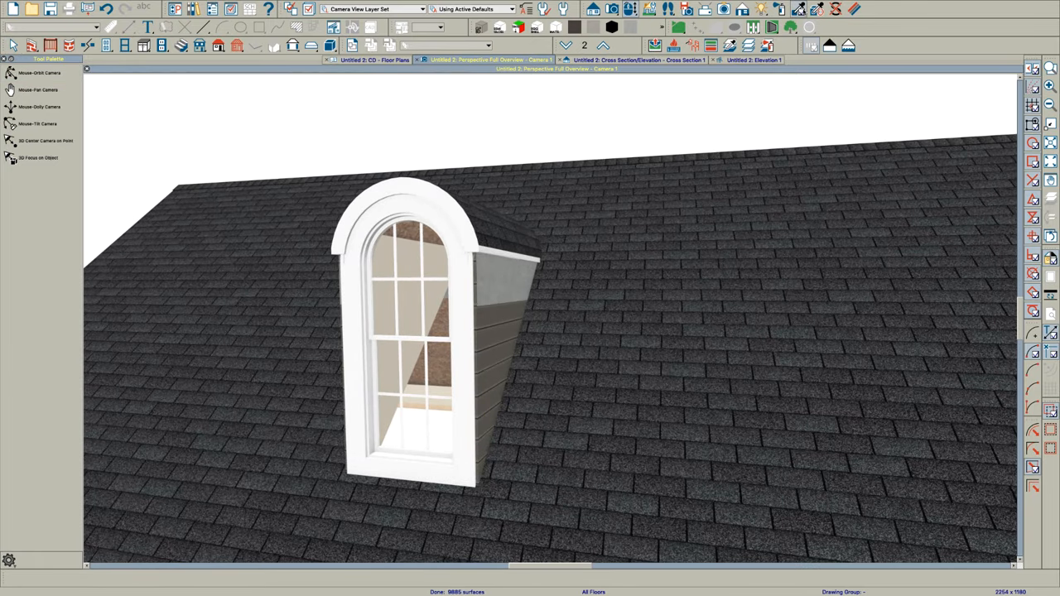
Inspect the sided dormer wall in the Perspective Full Overview, then return to the arch elevation.
left_click(504, 301)
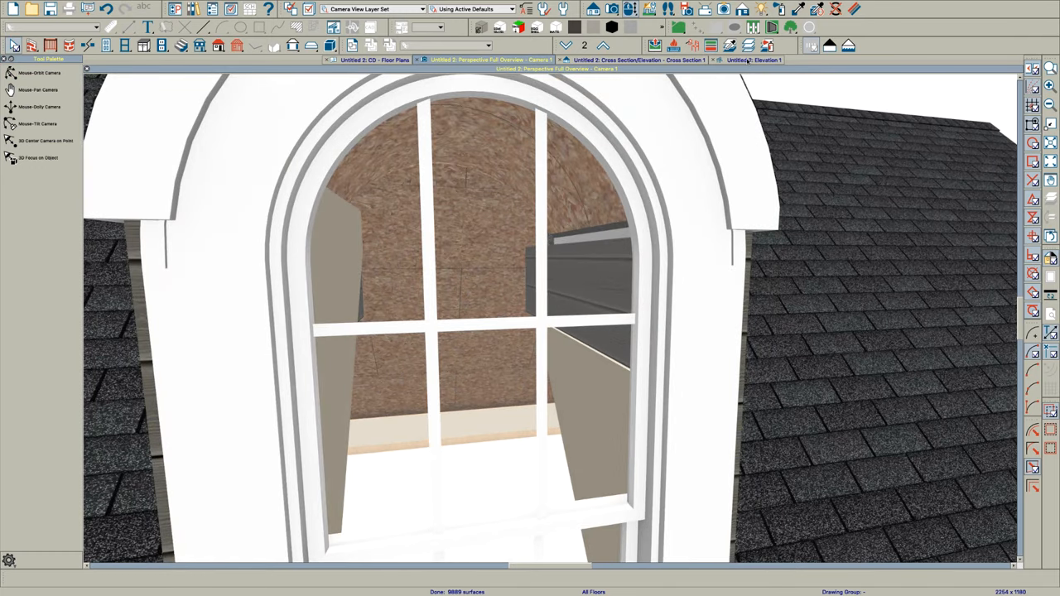
left_click(752, 60)
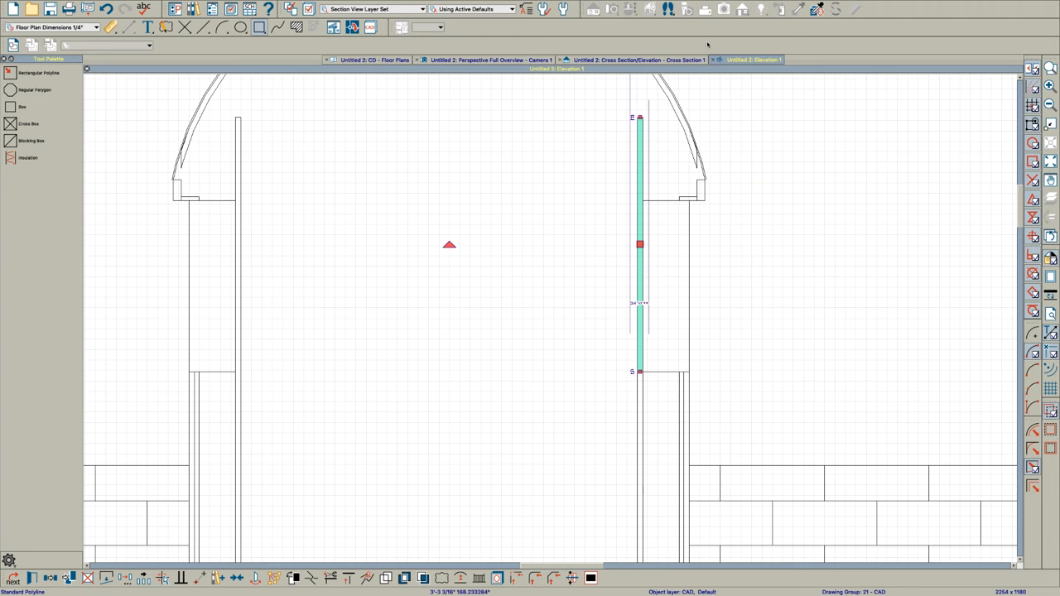
Convert the right-side wall outline into a Polyline Solid with Thickness 100 inches.
left_click(638, 59)
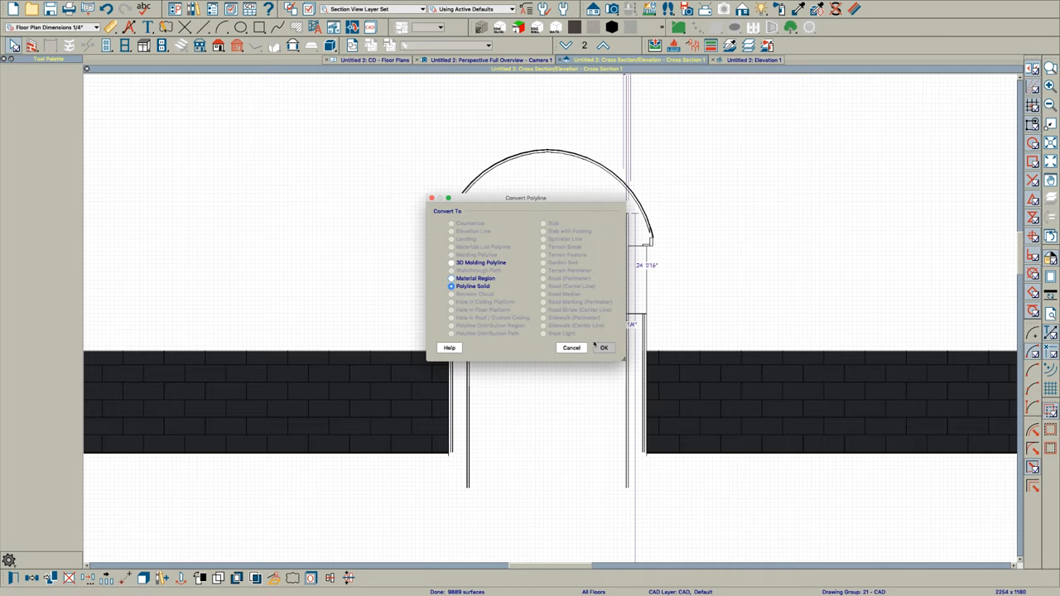
left_click(603, 348)
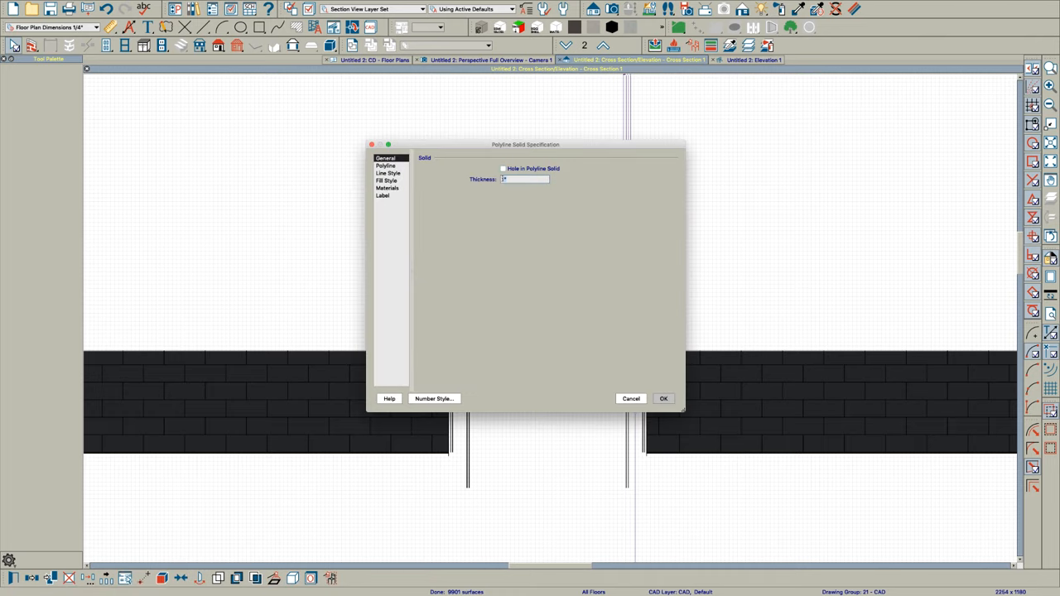
type("100")
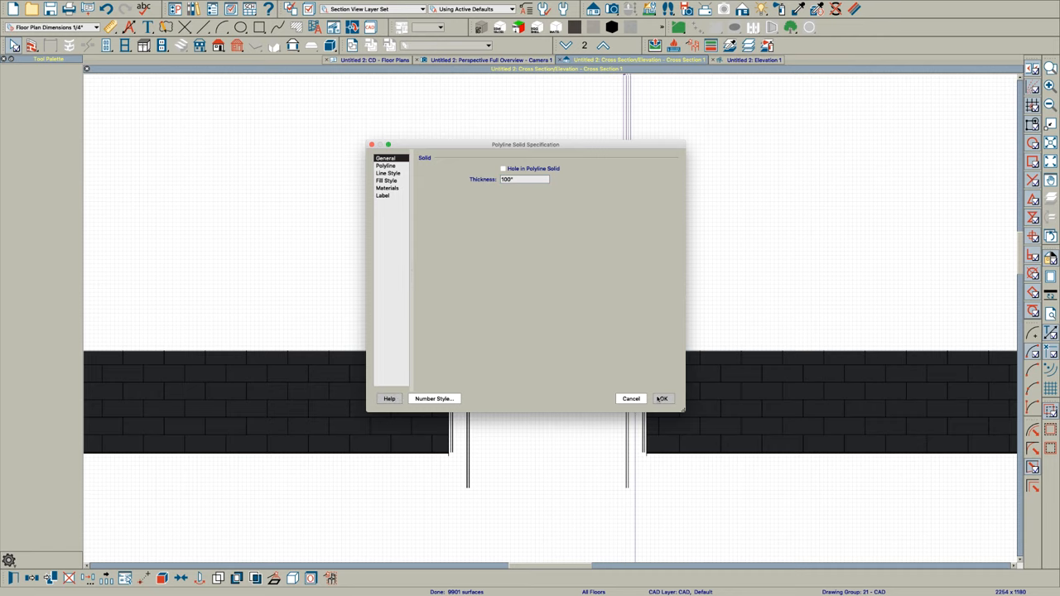
left_click(663, 398)
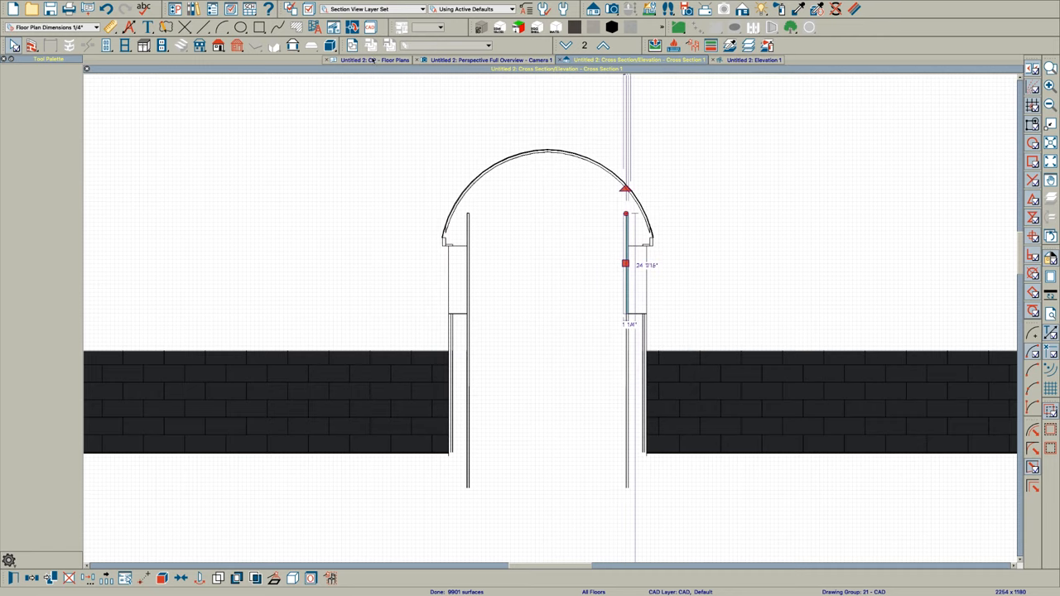
left_click(368, 60)
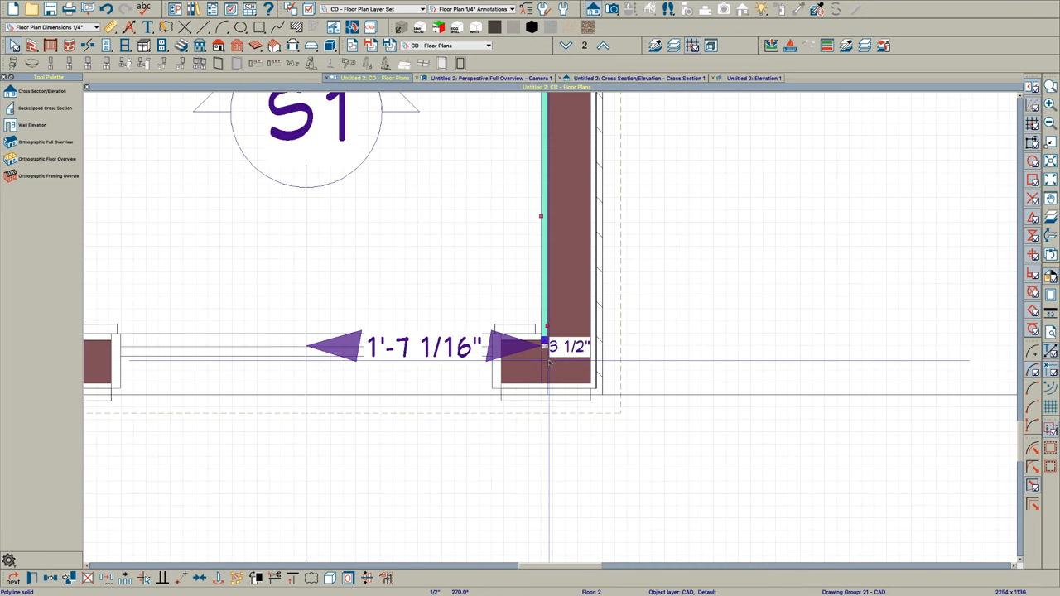
Snap the second polyline solid's edge to the dormer wall corner in the floor plan.
left_click(489, 78)
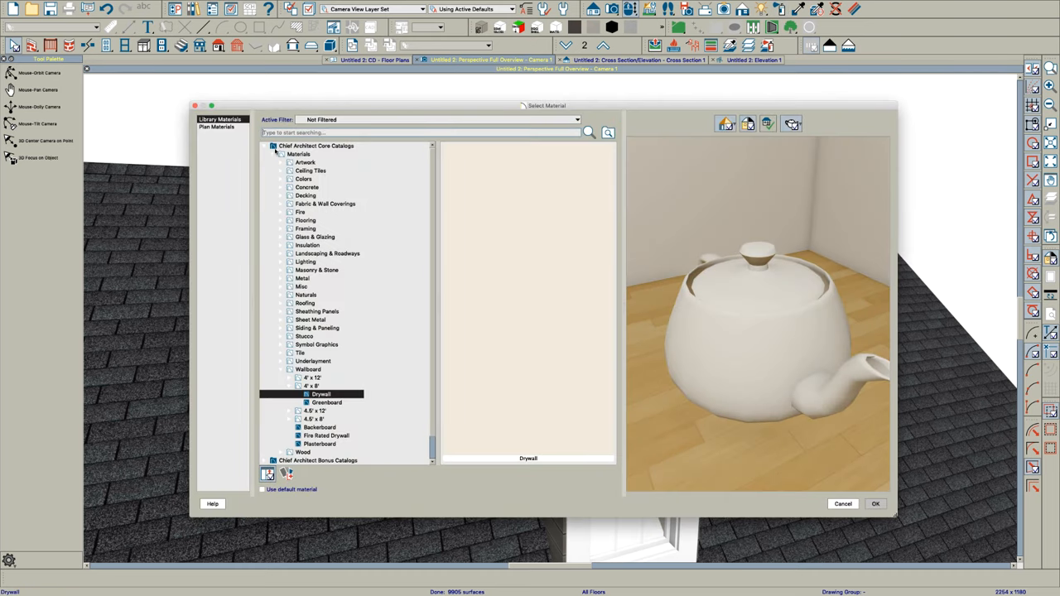
Assign the Standing Seam material from Roofing > Sheet Metal to the curved dormer roof.
left_click(274, 146)
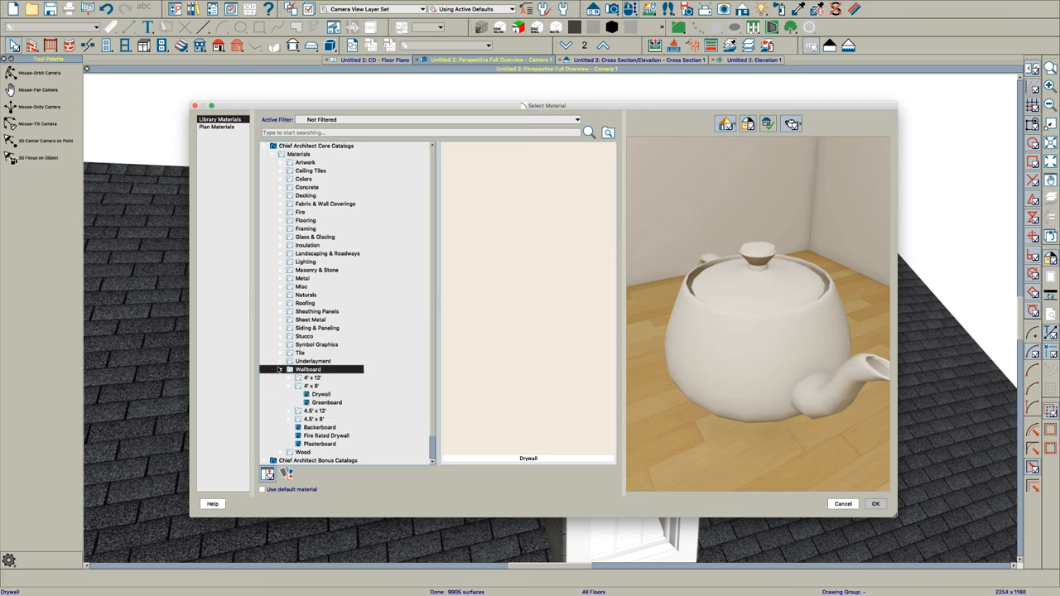
left_click(308, 368)
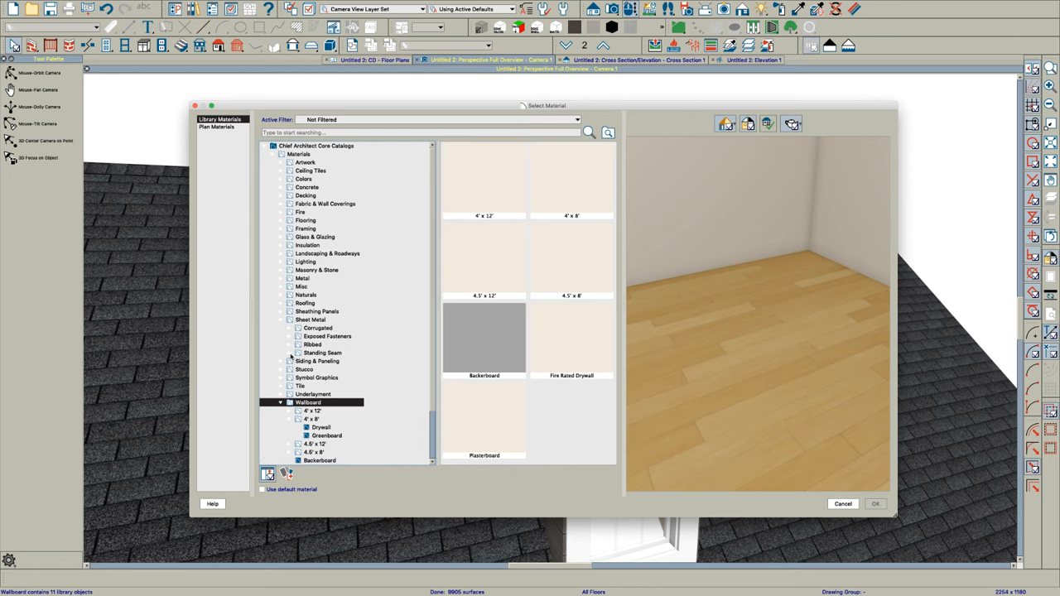
left_click(335, 362)
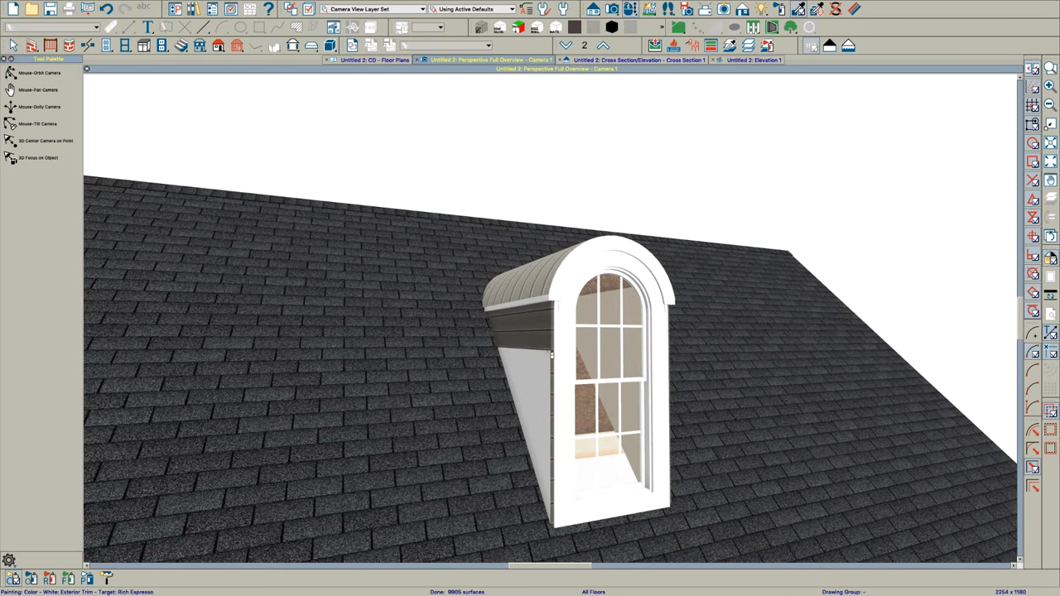
left_click(522, 348)
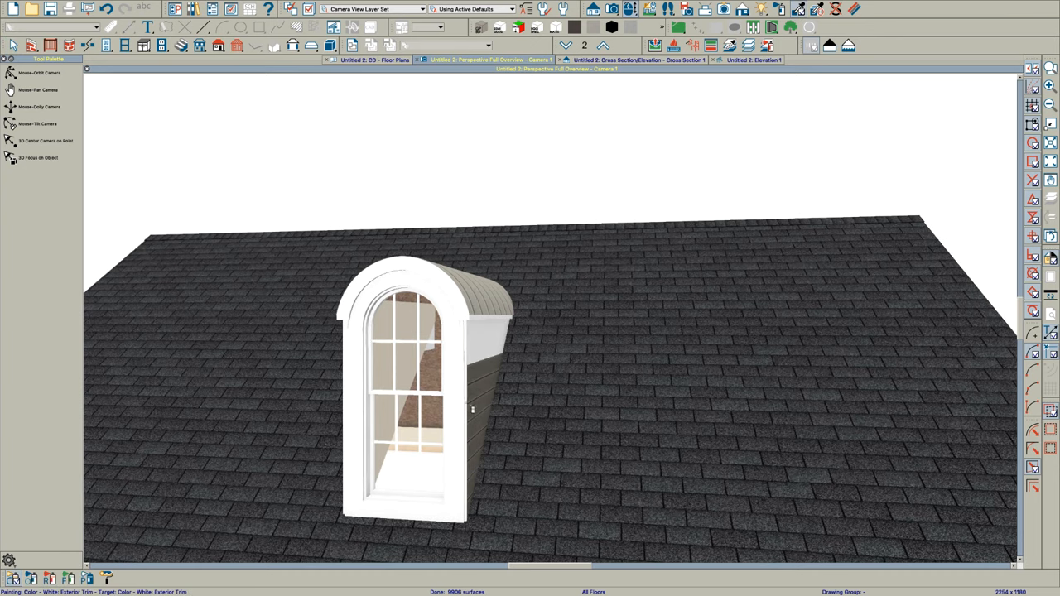
left_click(474, 399)
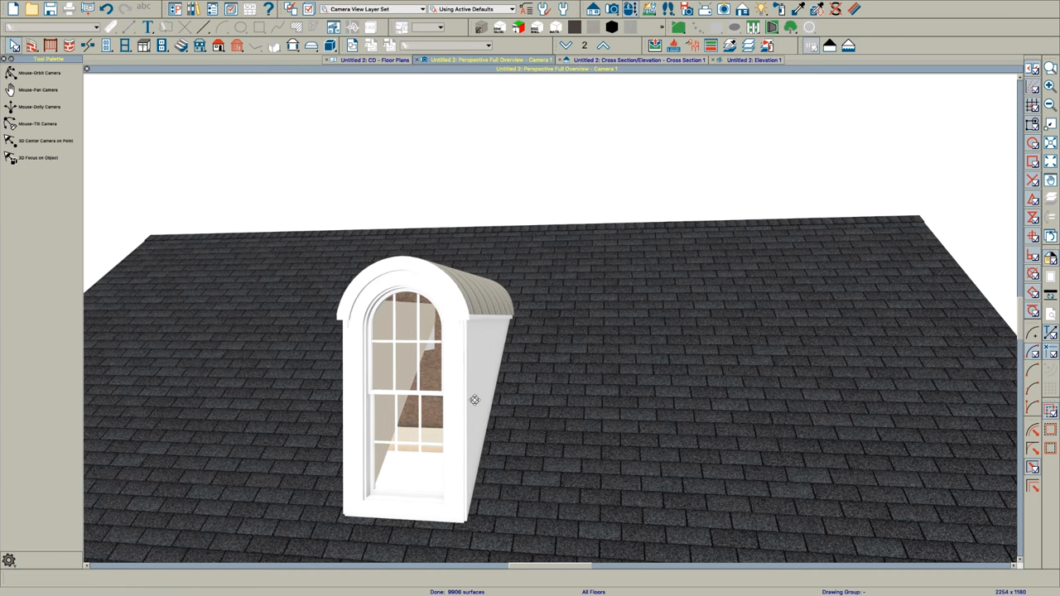
left_click_drag(473, 399, 511, 368)
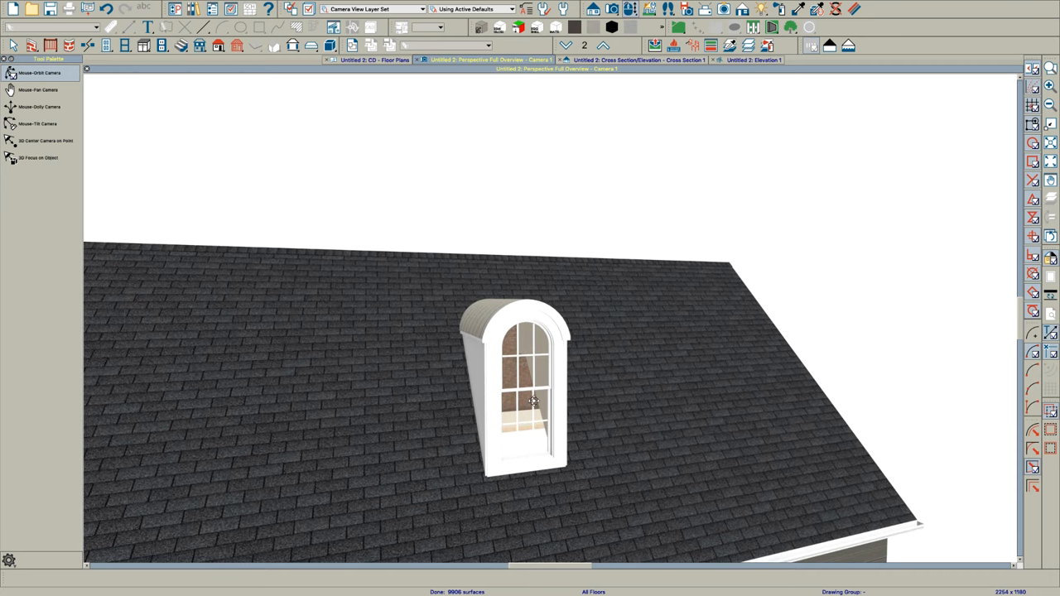
mouse_move(507, 323)
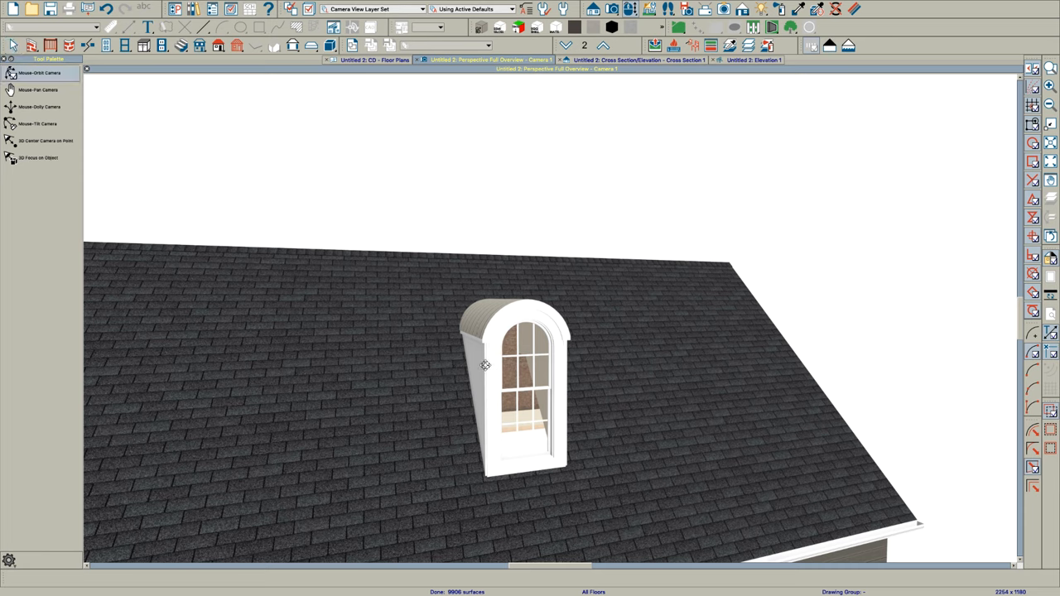
mouse_move(538, 379)
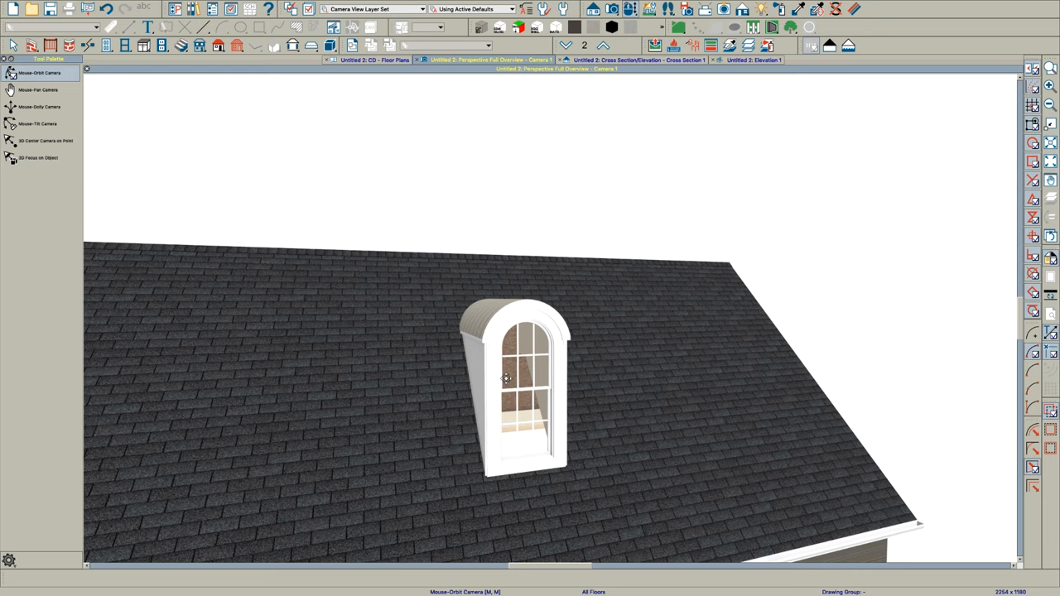
mouse_move(510, 378)
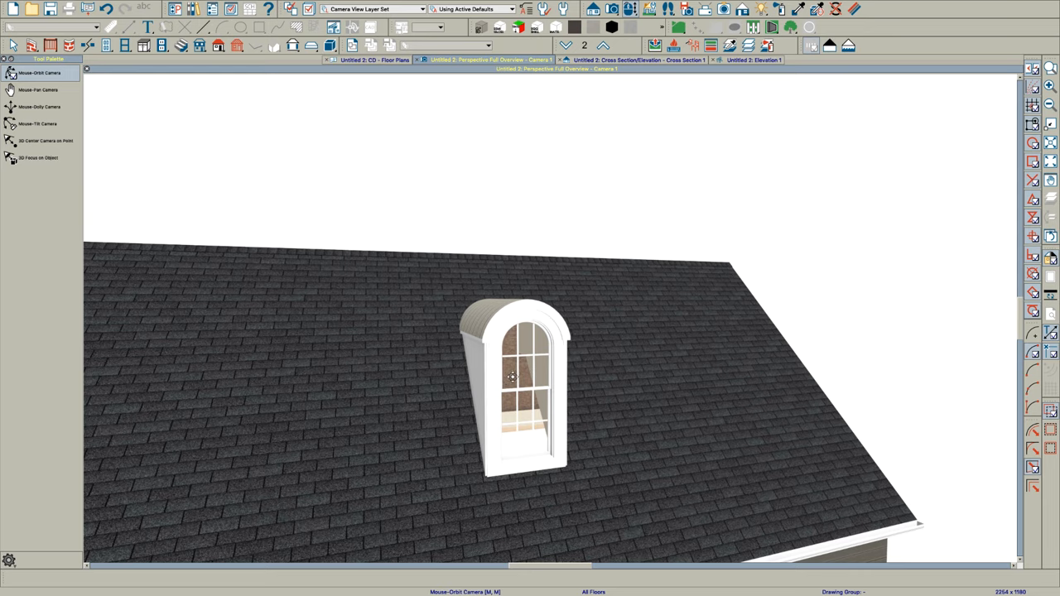